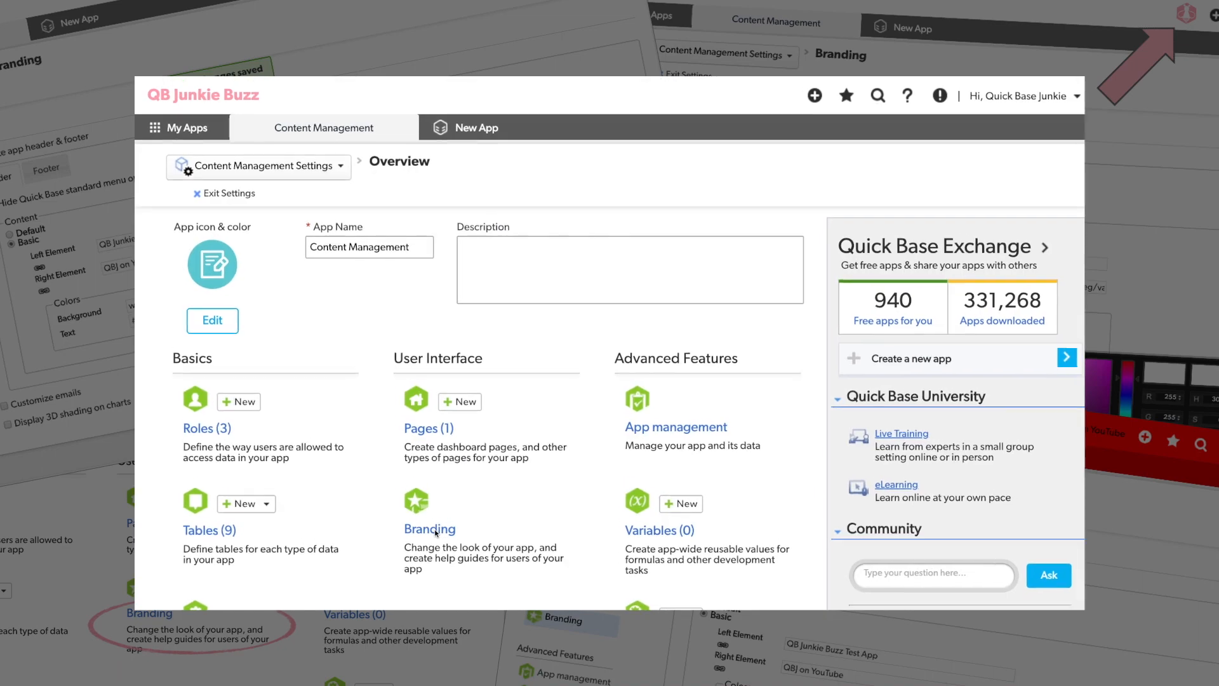
Open the Content Management app's Youtube table listing its 41 active videos.
{"action": "left_click", "coordinate": [430, 528]}
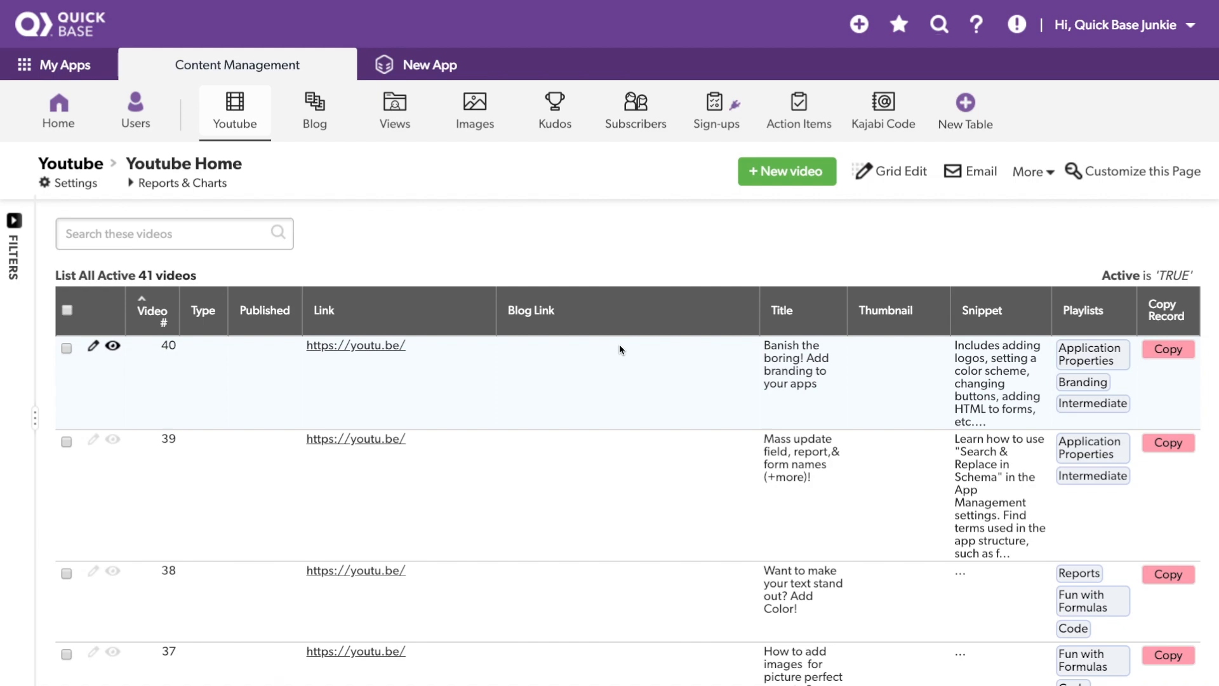
{"action": "scroll", "scroll_direction": "down", "scroll_amount": 3}
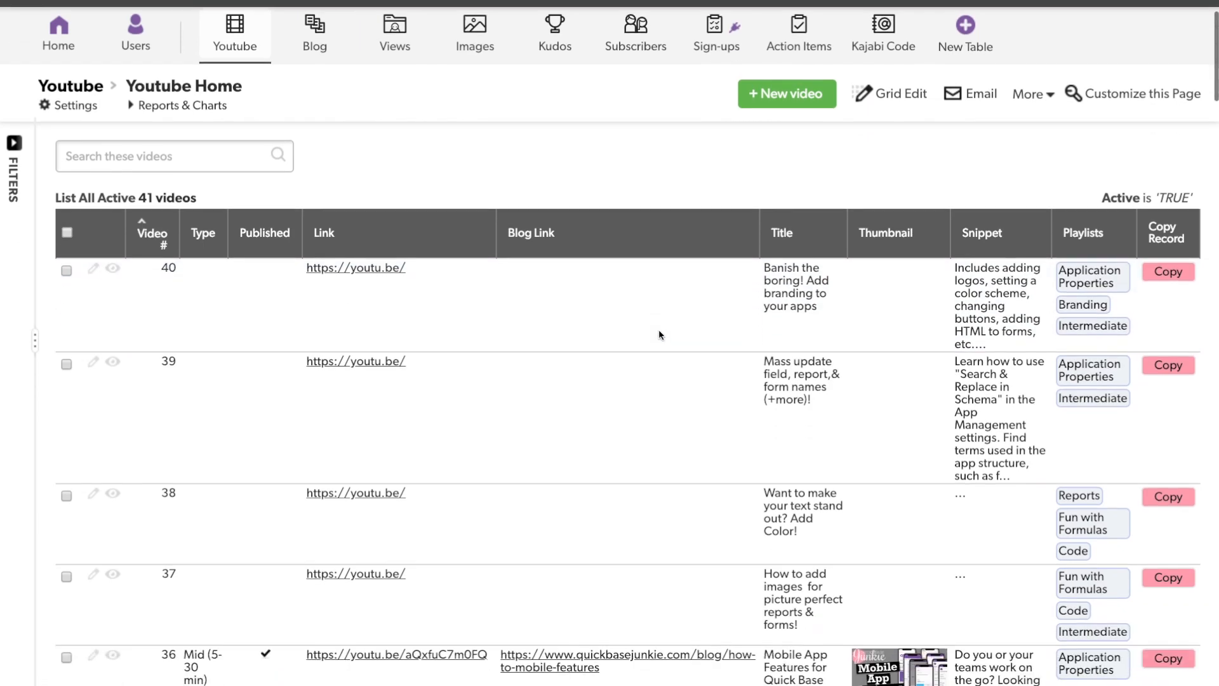
{"action": "scroll", "scroll_direction": "down", "scroll_amount": 3}
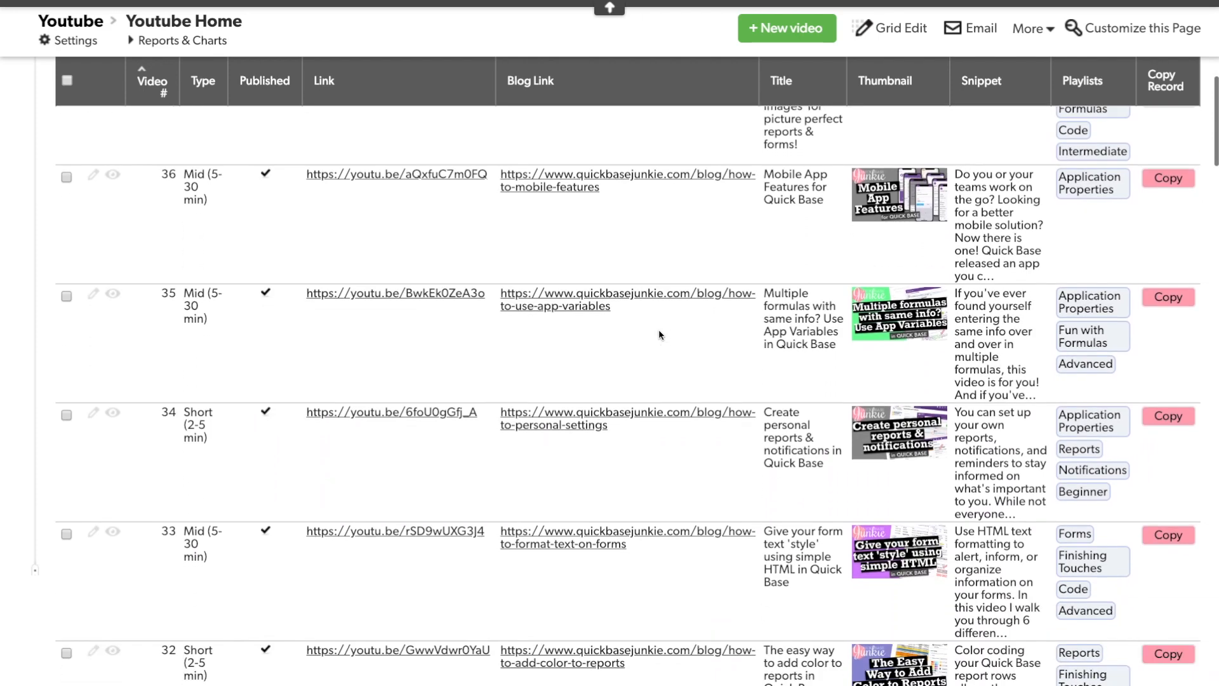
{"action": "scroll", "scroll_direction": "down", "scroll_amount": 3}
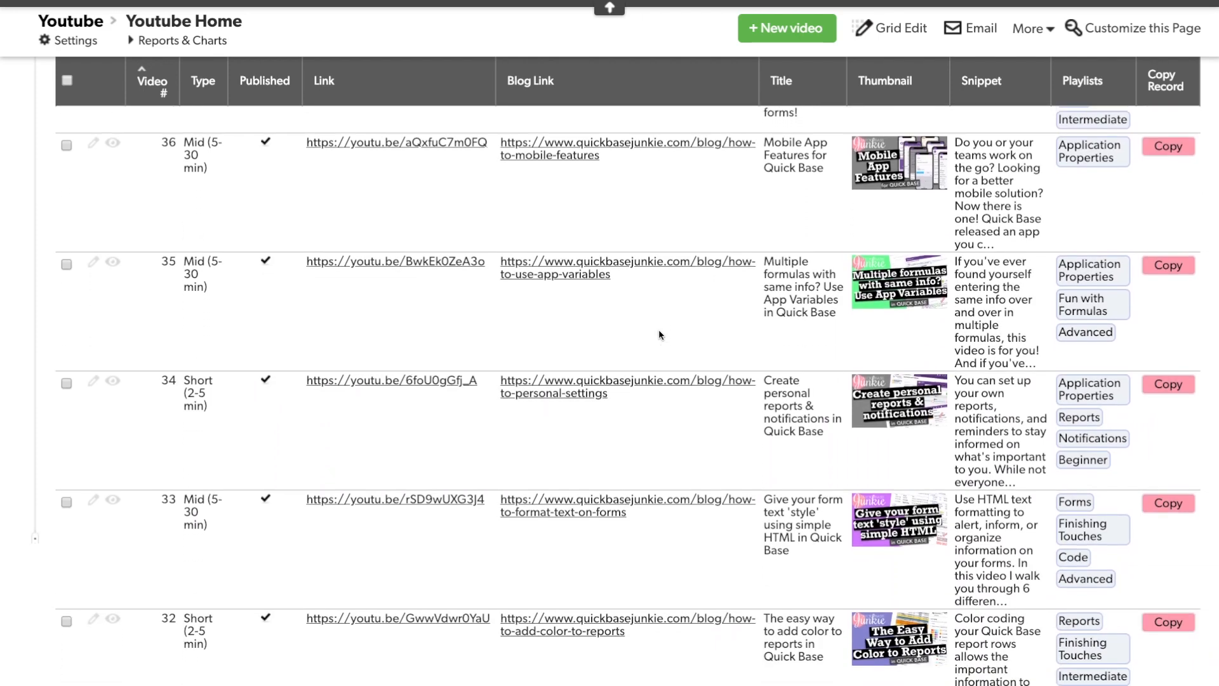
{"action": "scroll", "scroll_direction": "down", "scroll_amount": 3}
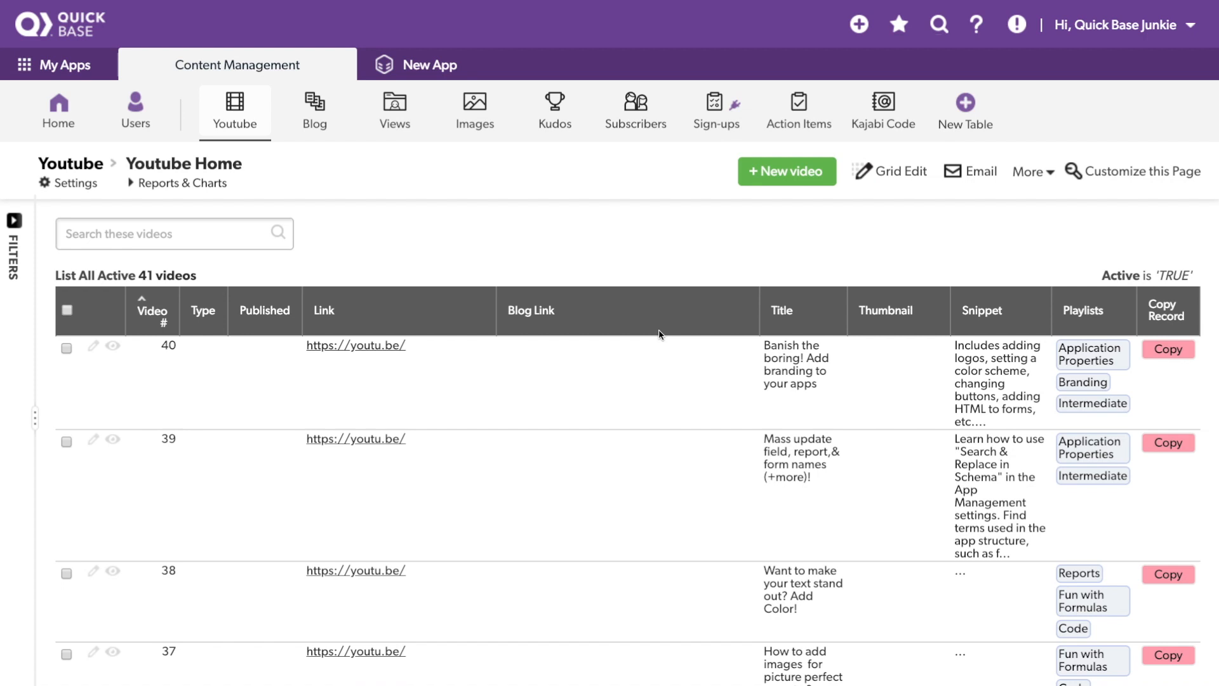
{"action": "mouse_move", "coordinate": [98, 188]}
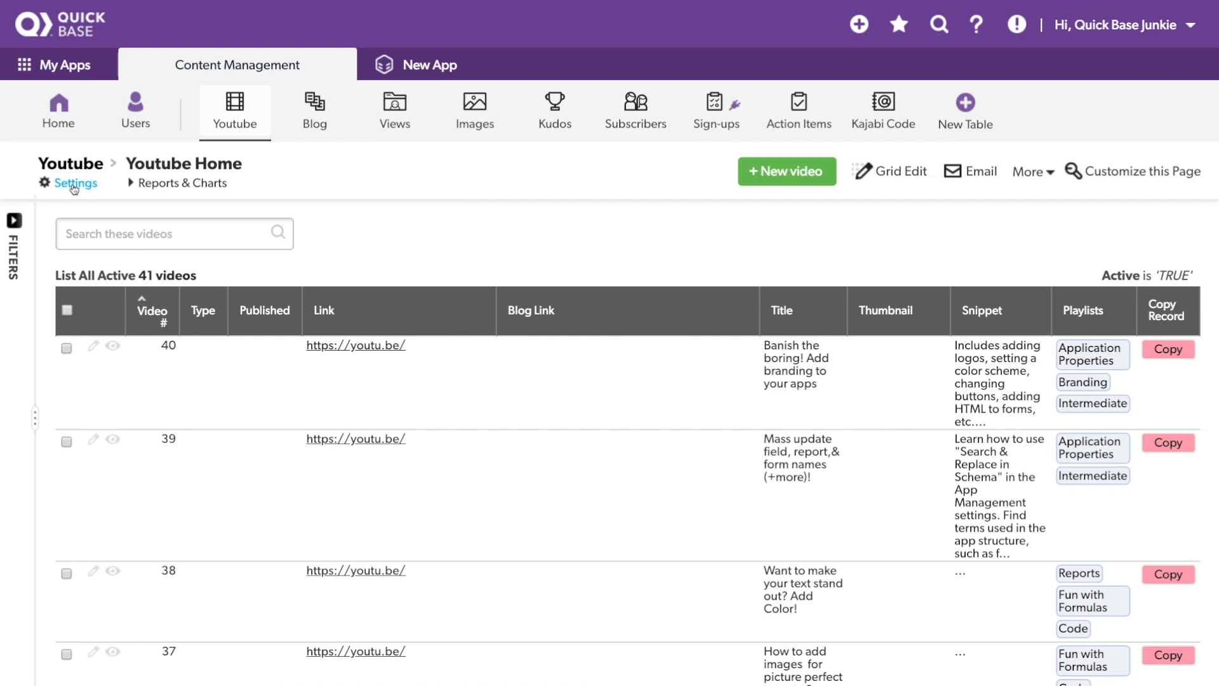
Go from app Settings to the Branding page under User Interface.
{"action": "left_click", "coordinate": [75, 183]}
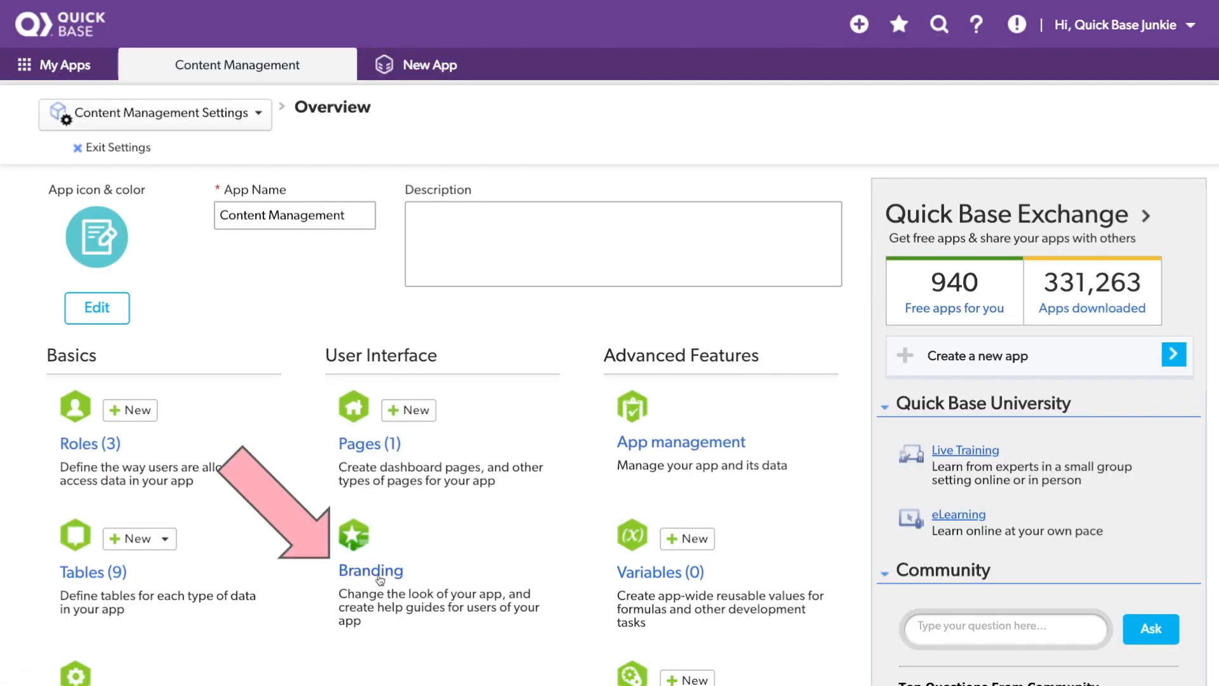
{"action": "left_click", "coordinate": [369, 570]}
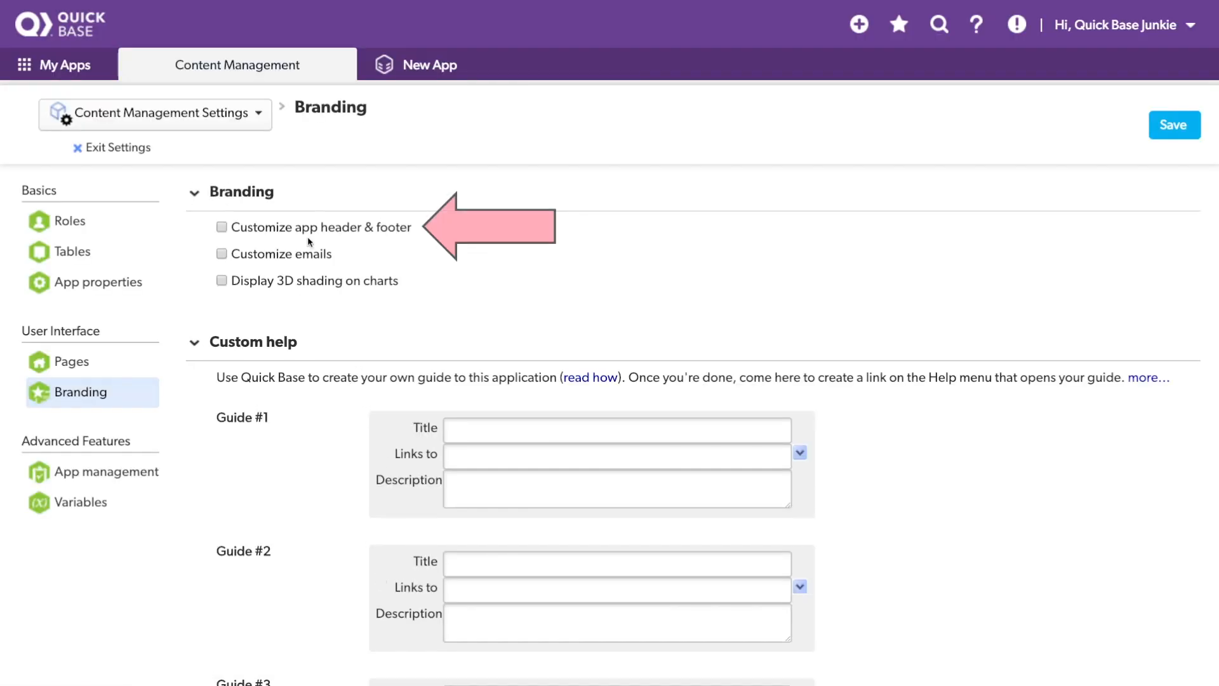
Enable 'Customize app header & footer' and choose Basic header content.
{"action": "left_click", "coordinate": [221, 226]}
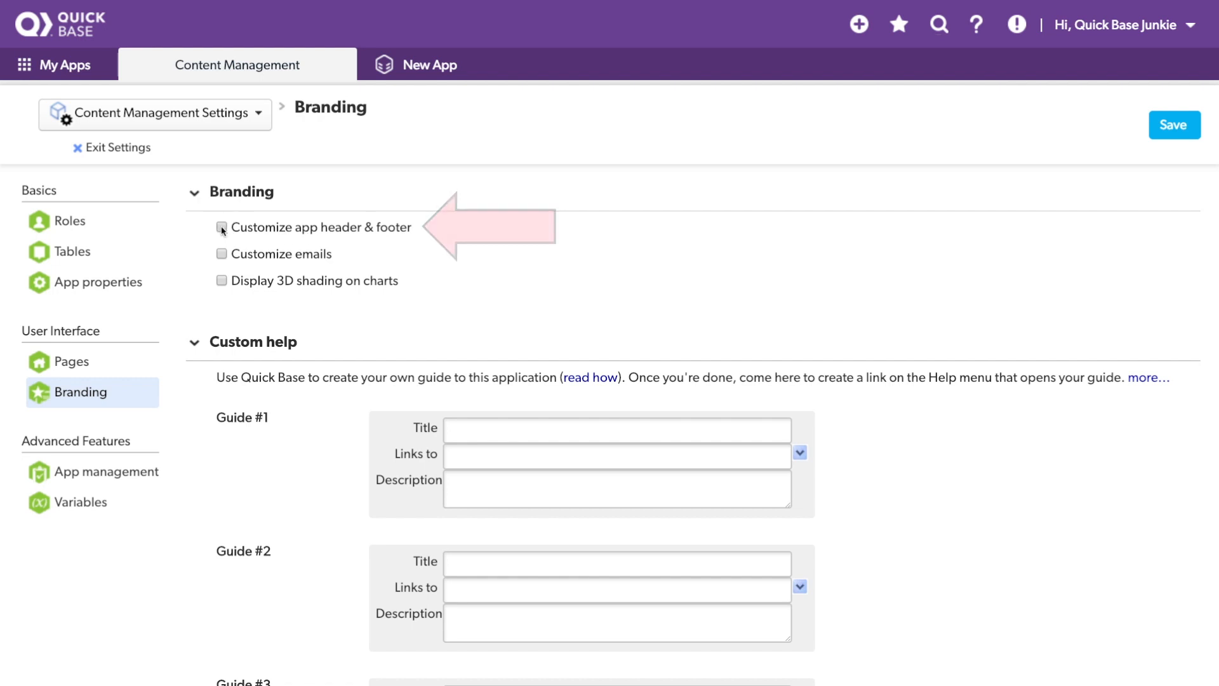
{"action": "left_click", "coordinate": [221, 227]}
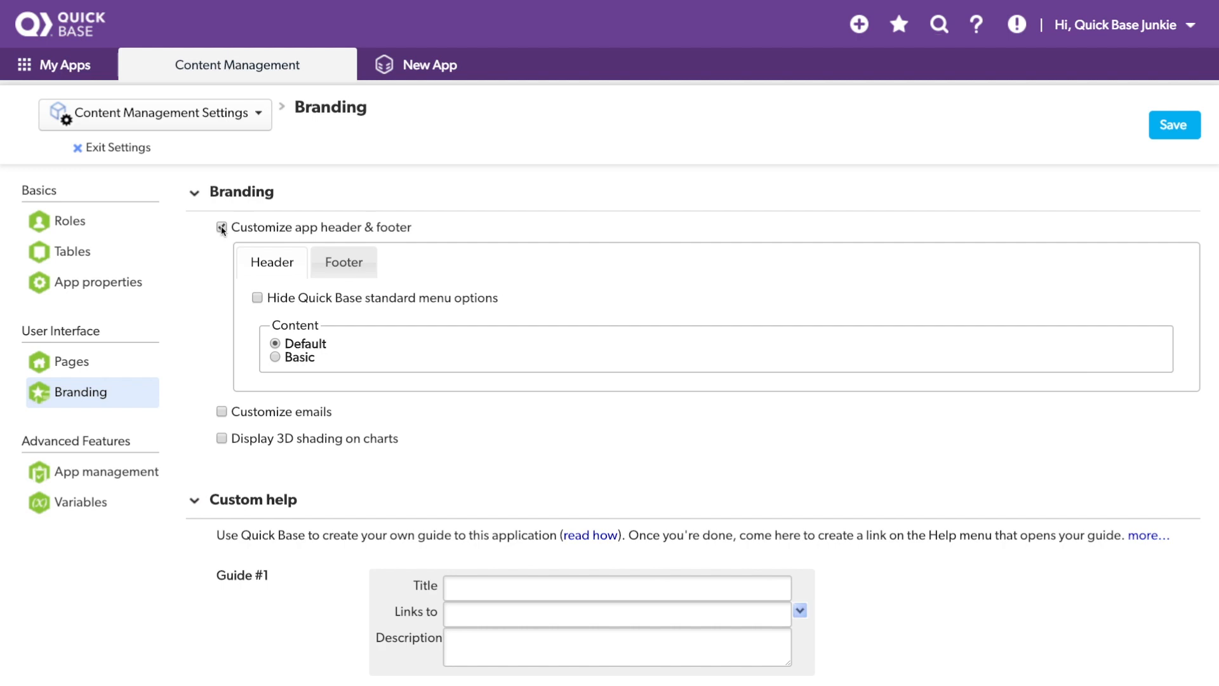
{"action": "left_click", "coordinate": [221, 228]}
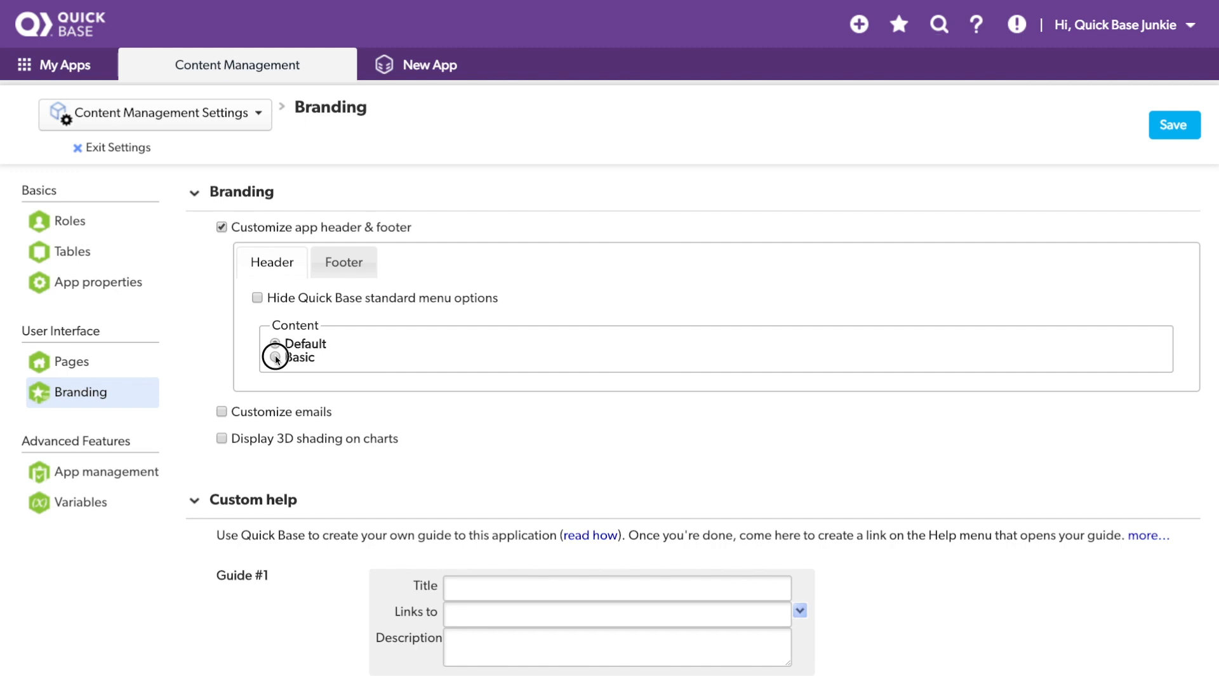
{"action": "left_click", "coordinate": [275, 357]}
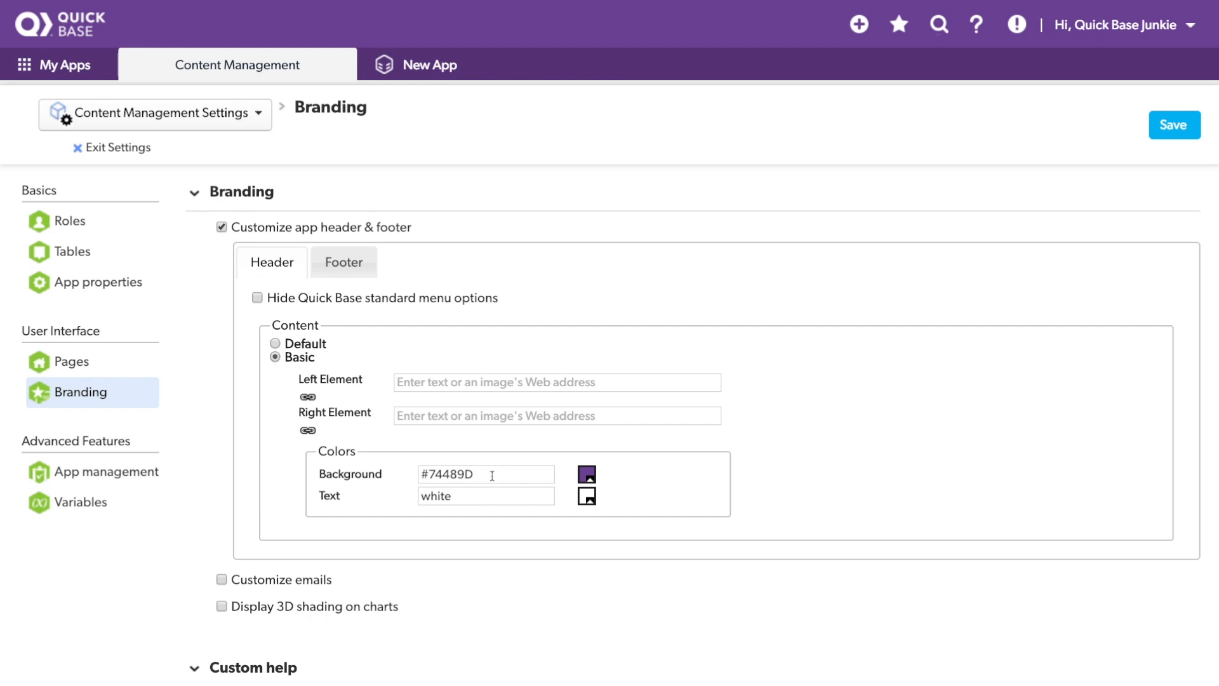
Set header background white, text #FFA6B6, left element 'QB Junkie Buzz', and save.
{"action": "triple_click", "coordinate": [485, 474]}
{"action": "type", "text": "white"}
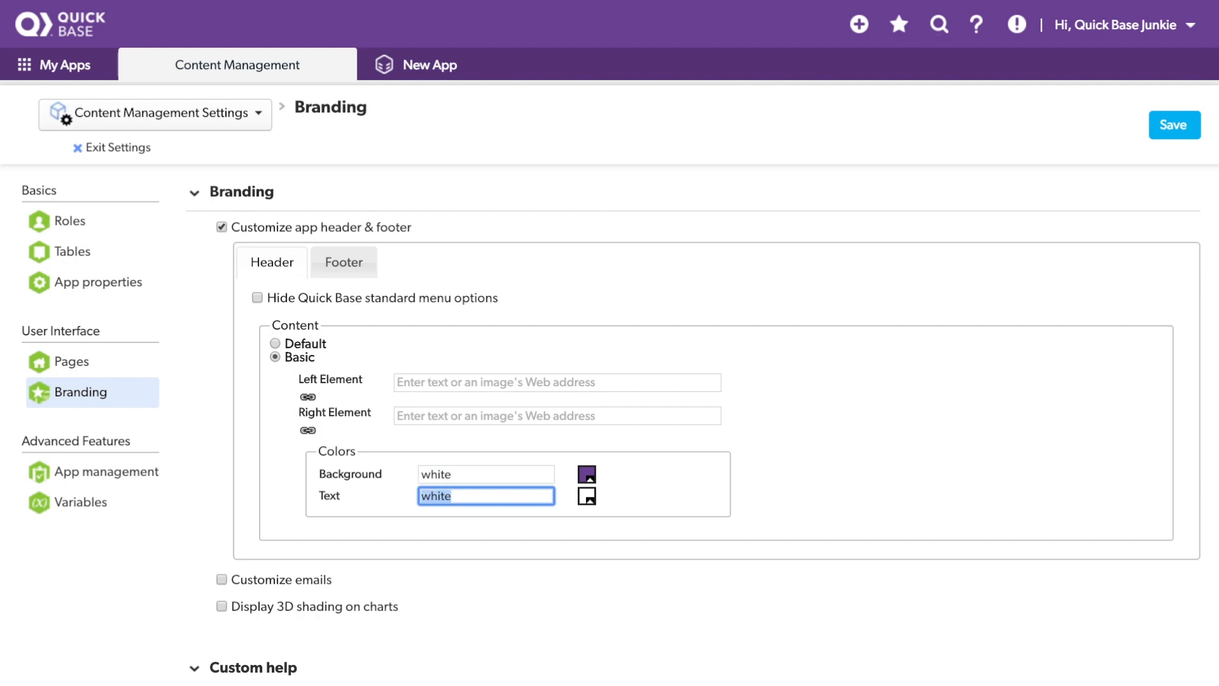
{"action": "type", "text": "#FFA6B6"}
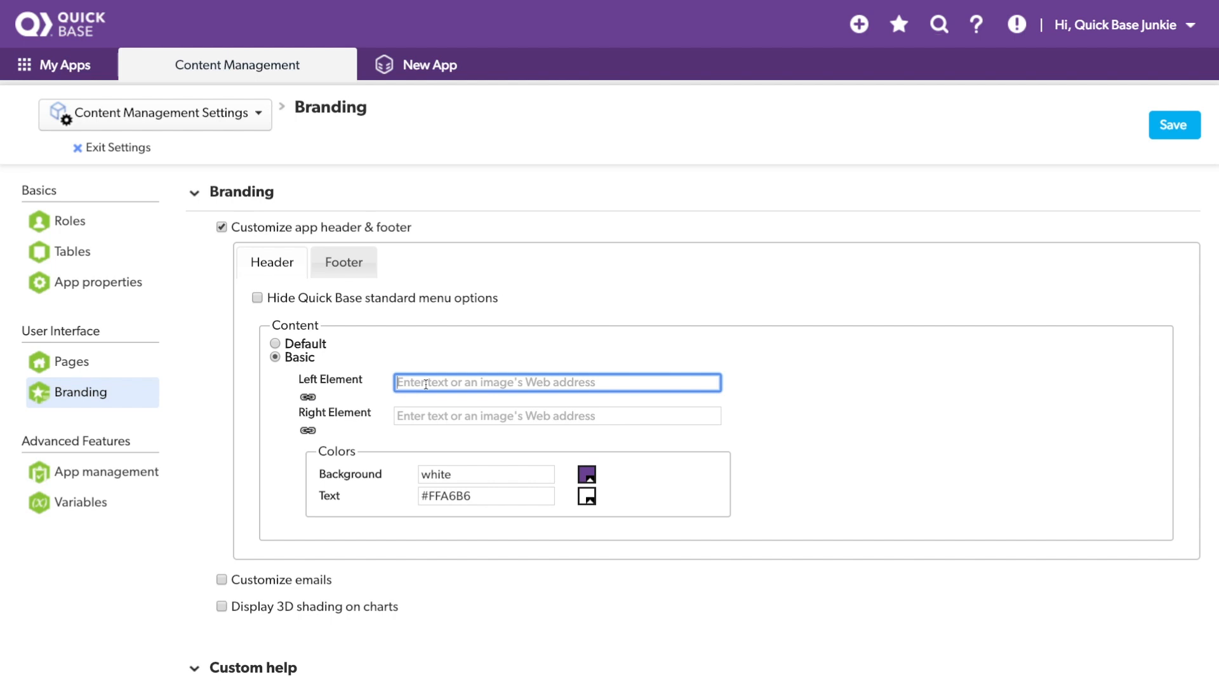
{"action": "type", "text": "QB ju"}
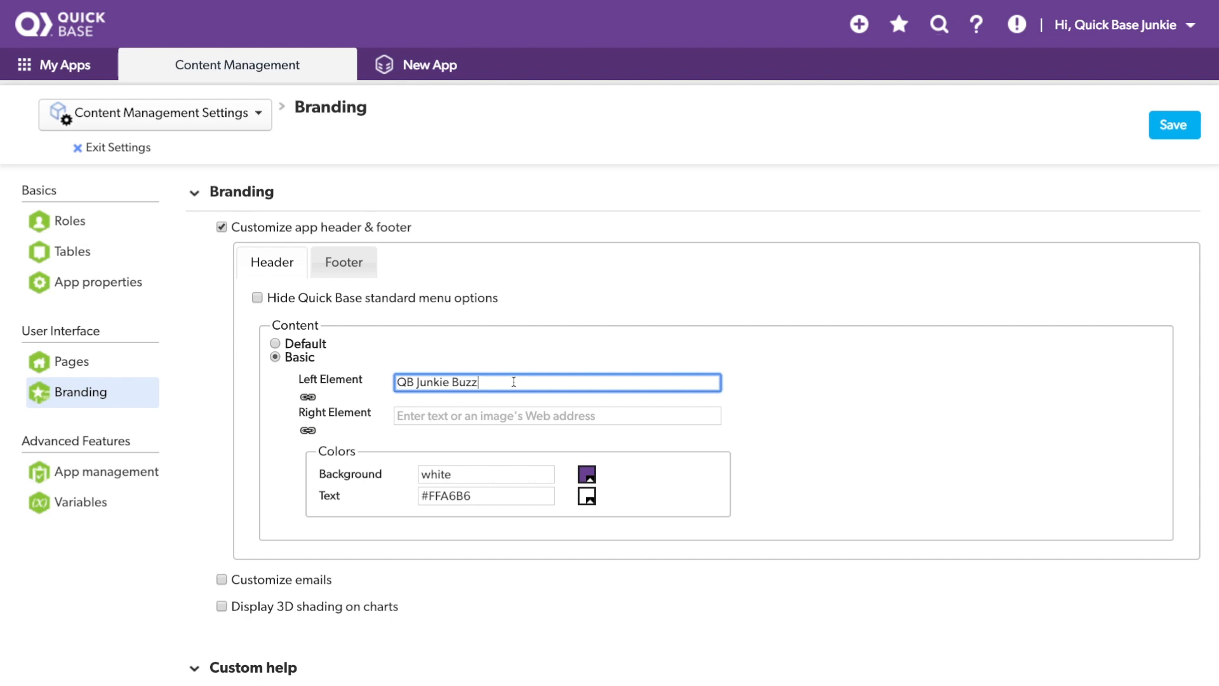
{"action": "mouse_move", "coordinate": [573, 378]}
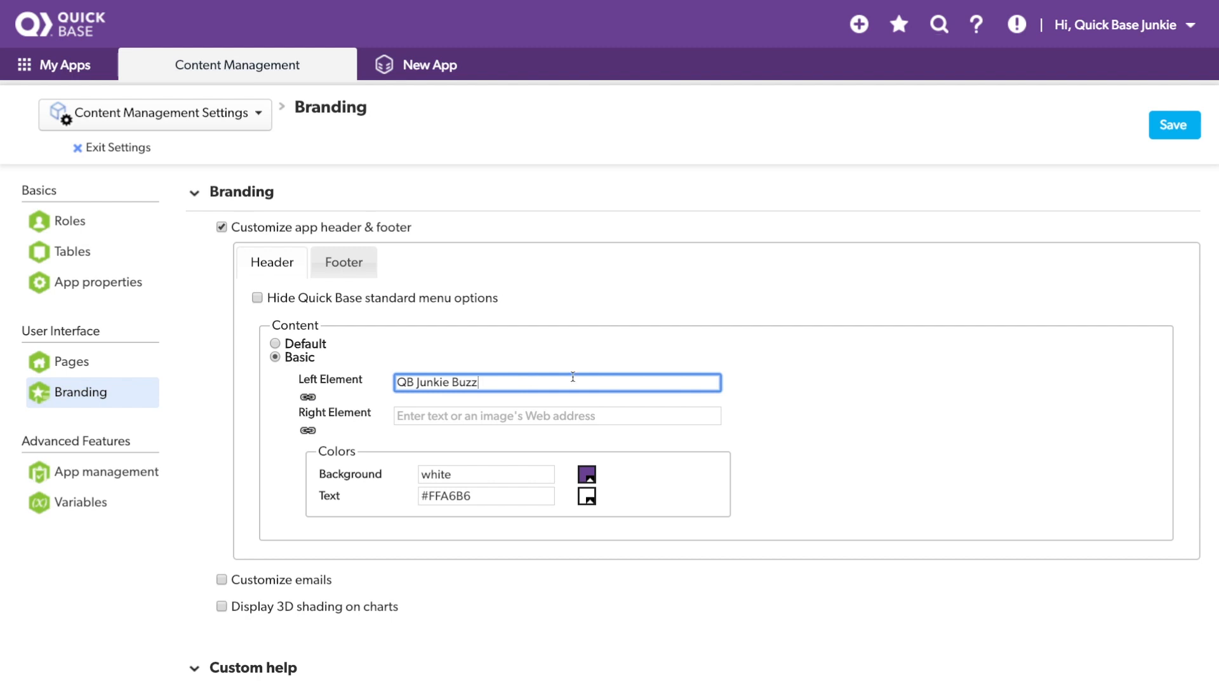
{"action": "left_click", "coordinate": [1173, 125]}
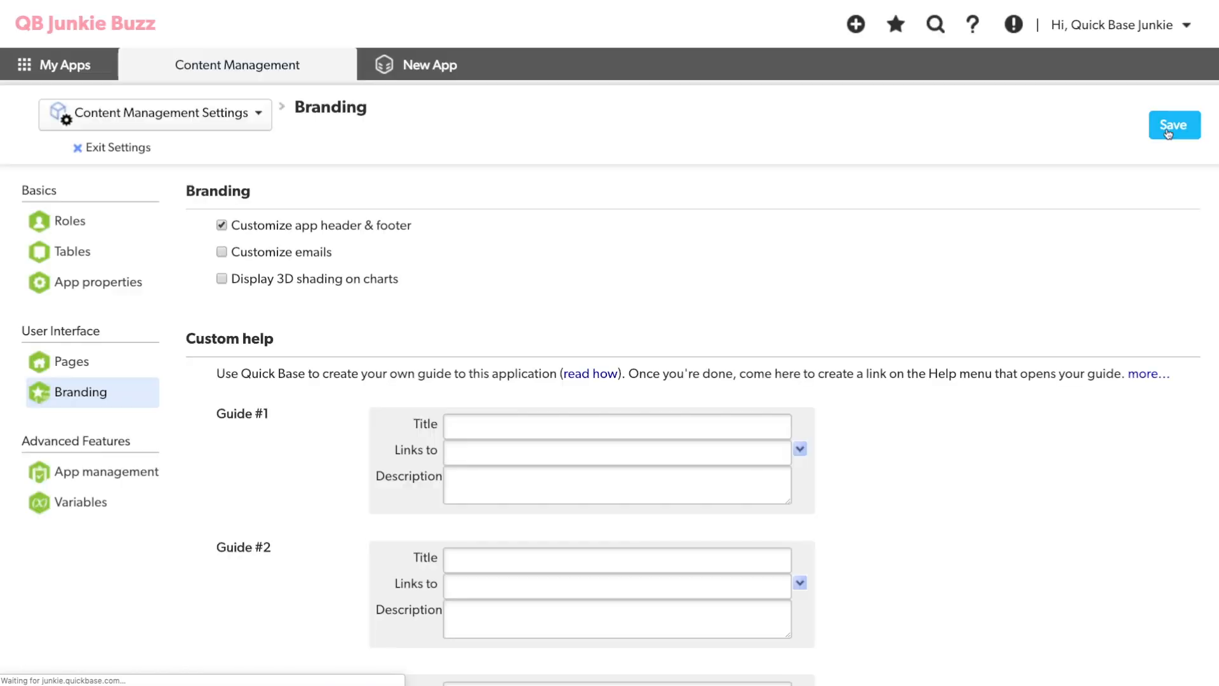
Exit settings back to the Youtube list under the new pink QB Junkie Buzz header.
{"action": "left_click", "coordinate": [221, 225]}
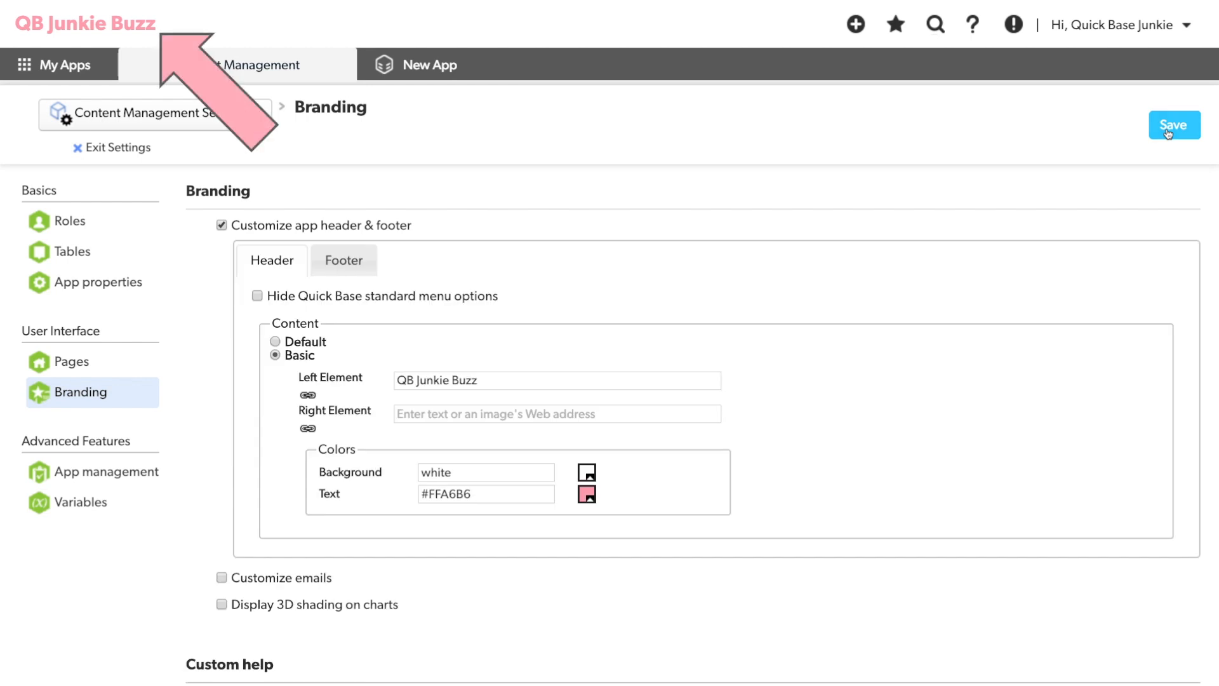
{"action": "left_click", "coordinate": [1173, 126]}
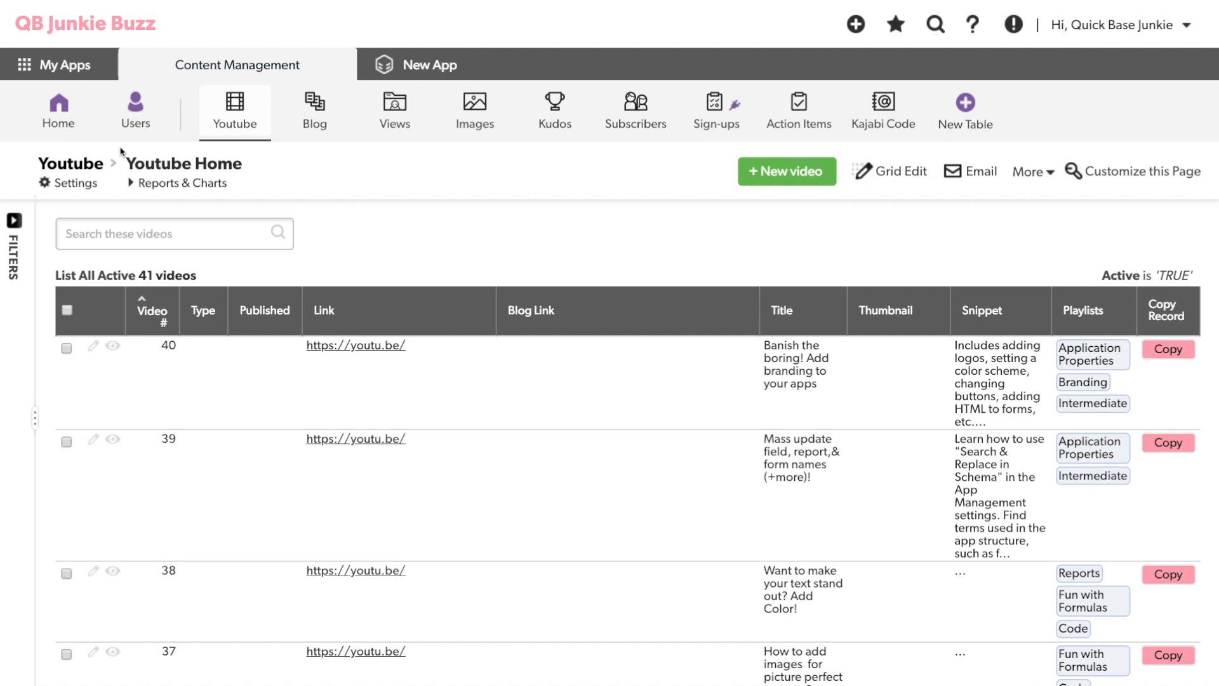
{"action": "mouse_move", "coordinate": [474, 109]}
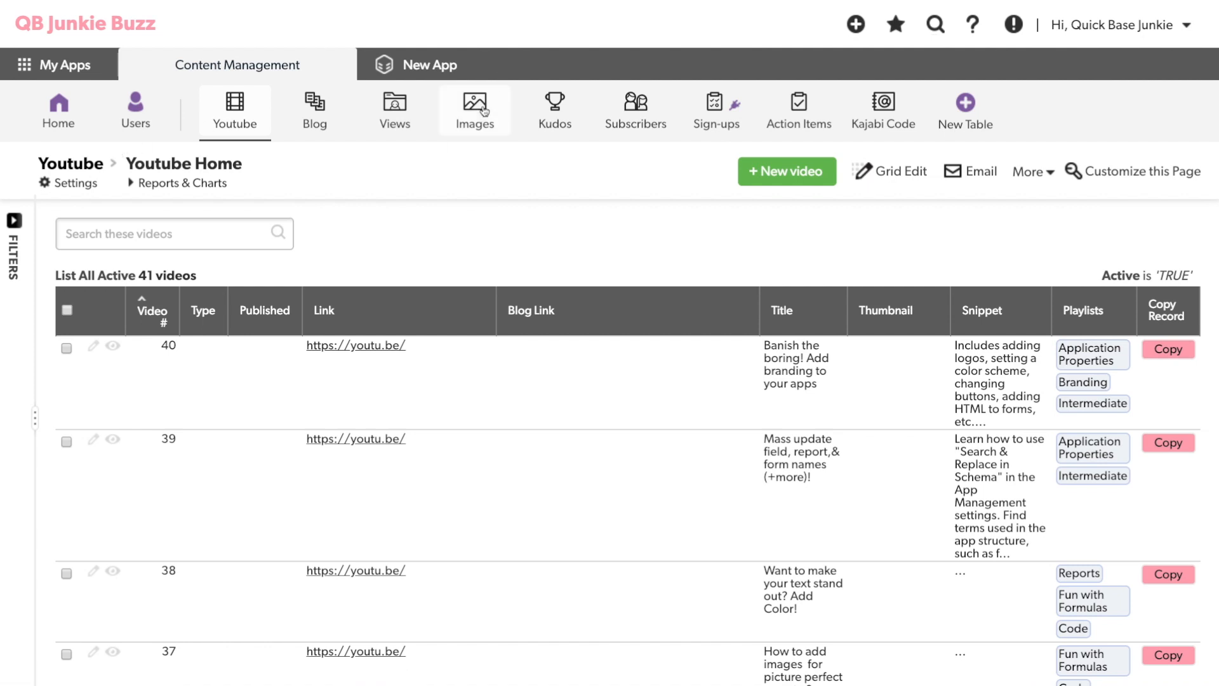
In the Images table, copy the link address of '40 buzz logo 1.png'.
{"action": "left_click", "coordinate": [474, 109]}
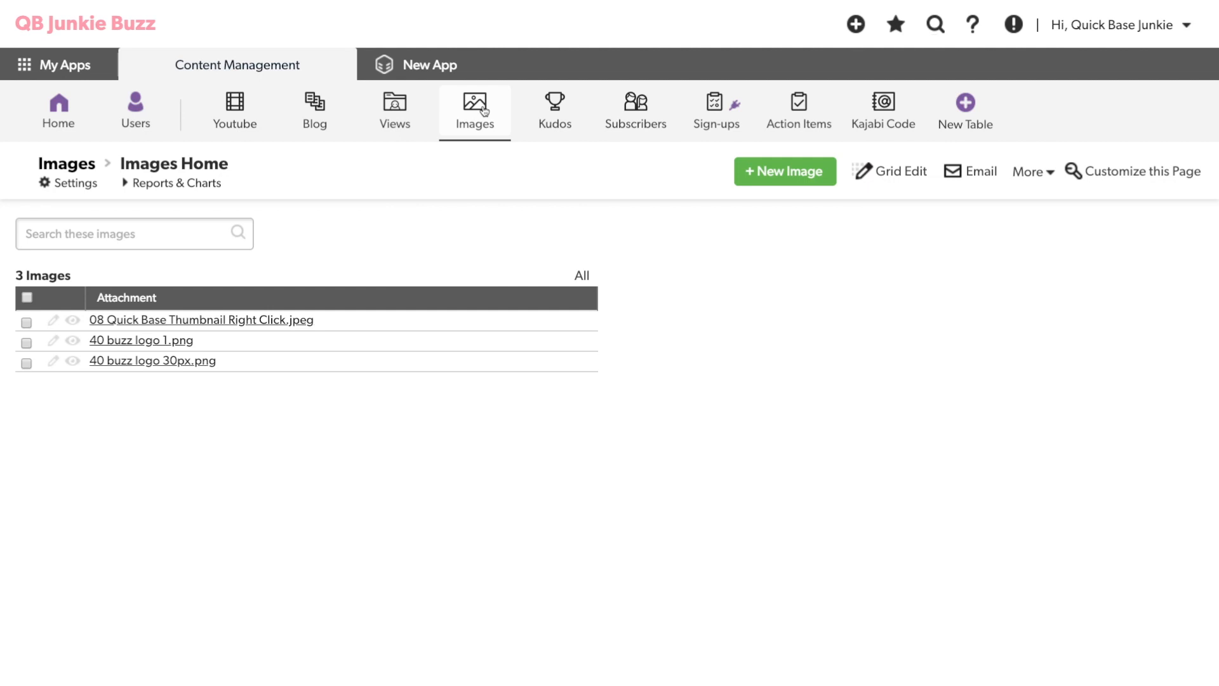
{"action": "mouse_move", "coordinate": [140, 340]}
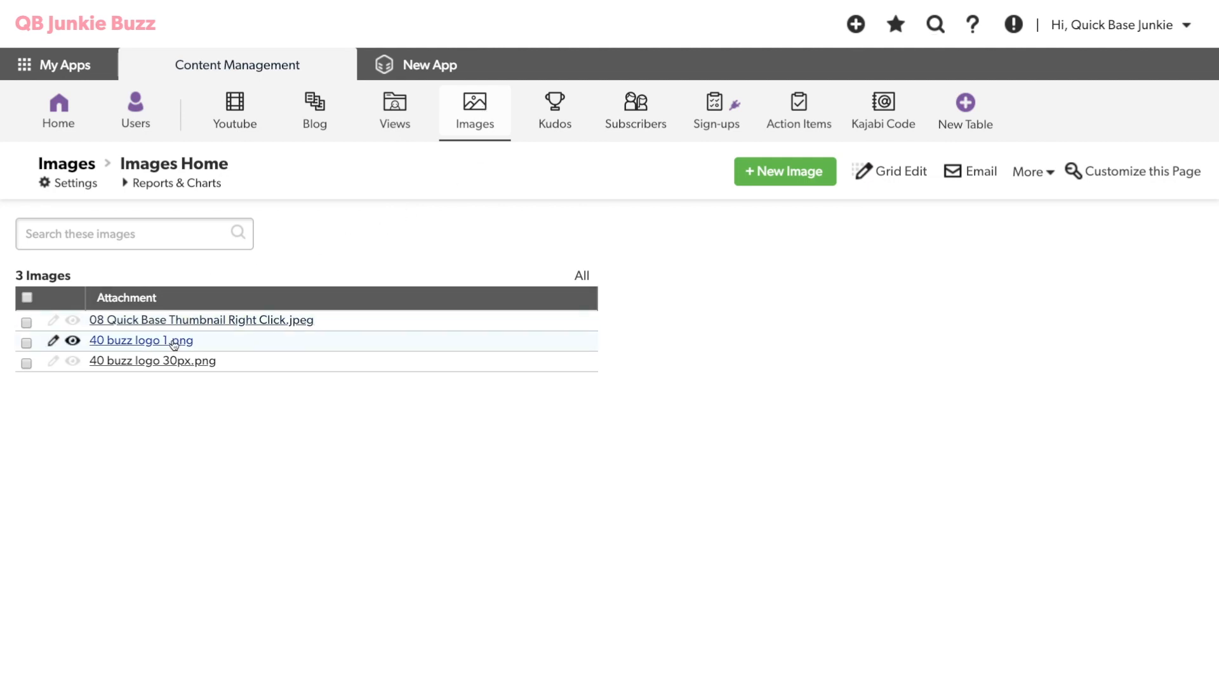
{"action": "right_click", "coordinate": [139, 340]}
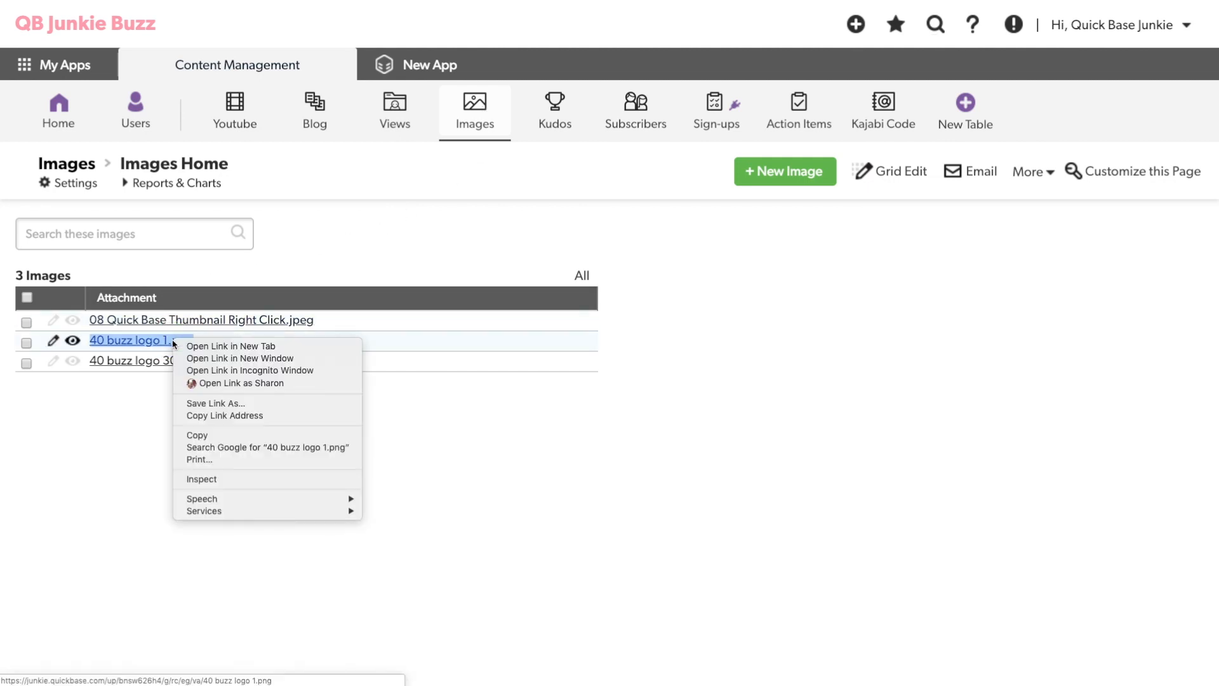
{"action": "mouse_move", "coordinate": [252, 415]}
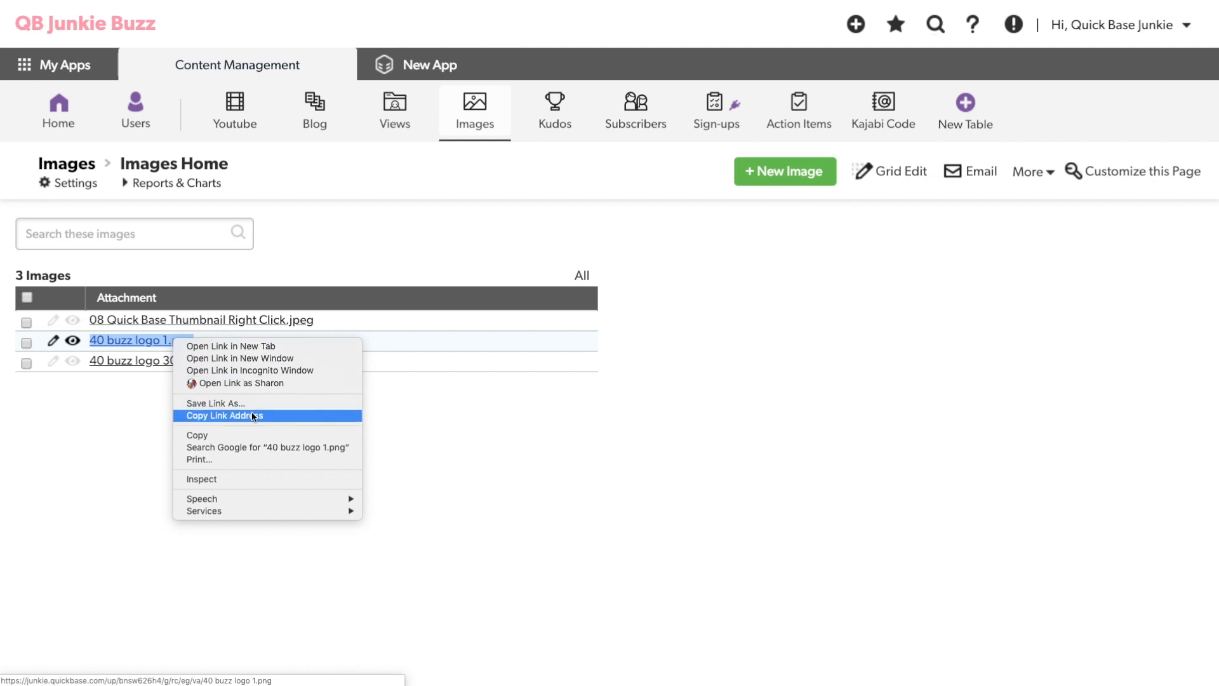
{"action": "left_click", "coordinate": [223, 416]}
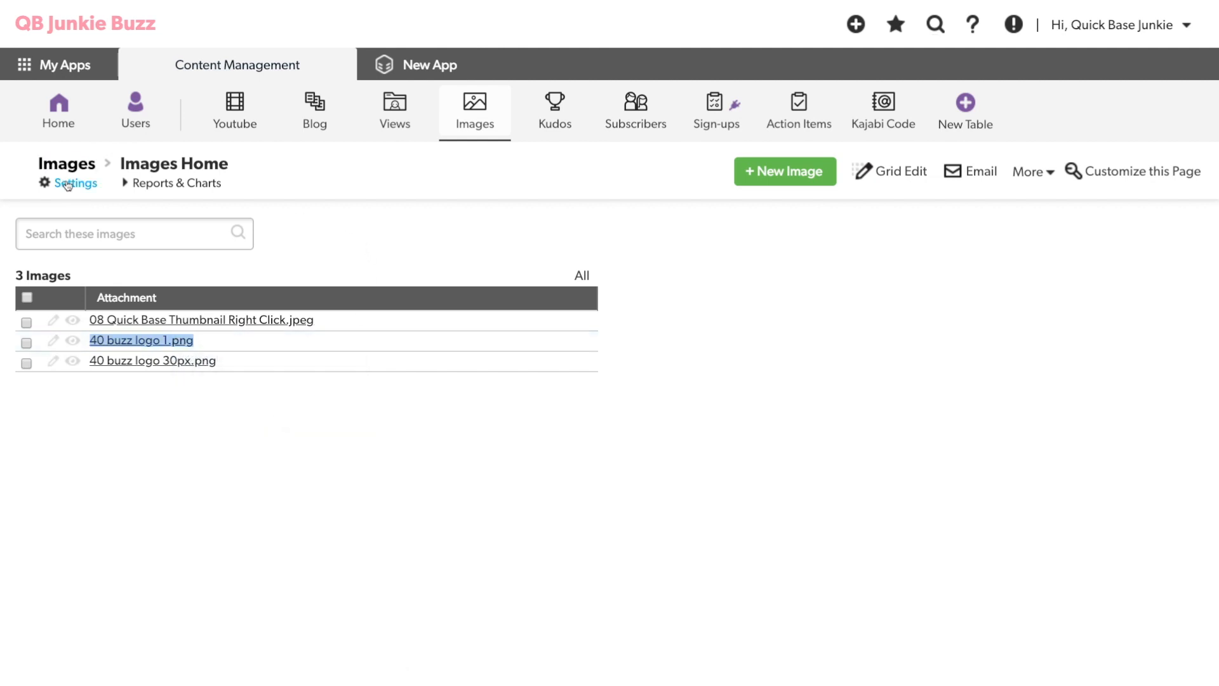
Return through Settings to the Branding page with the header options.
{"action": "left_click", "coordinate": [75, 182]}
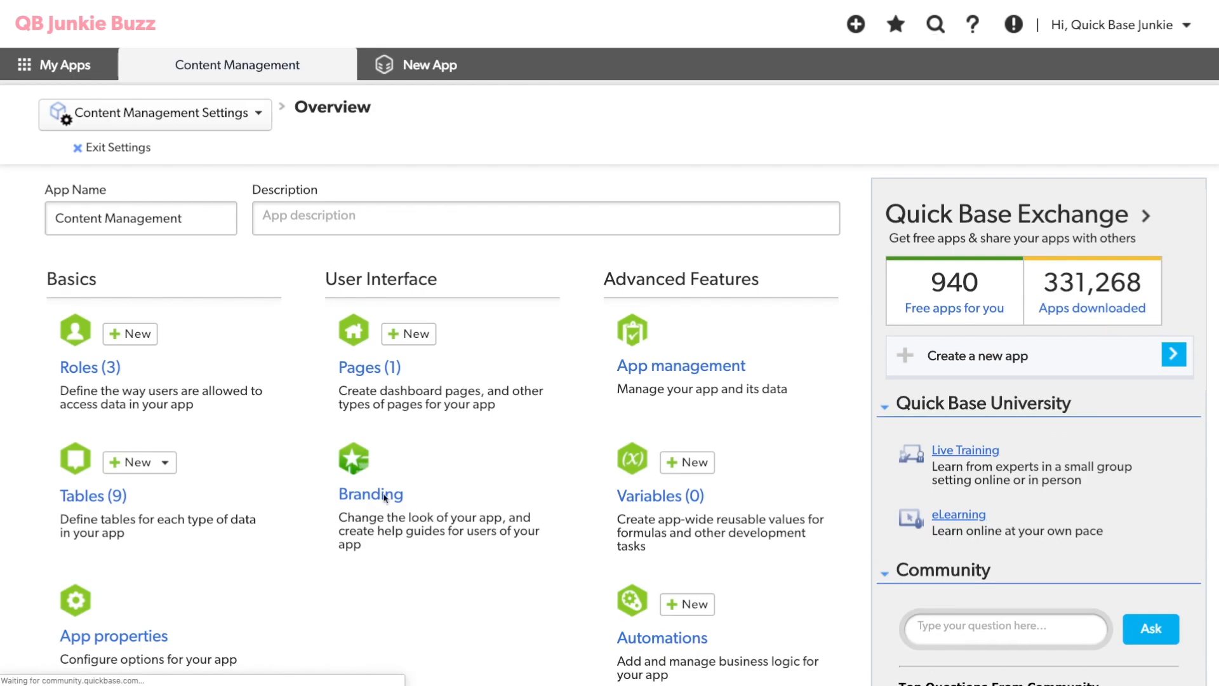
{"action": "left_click", "coordinate": [113, 636]}
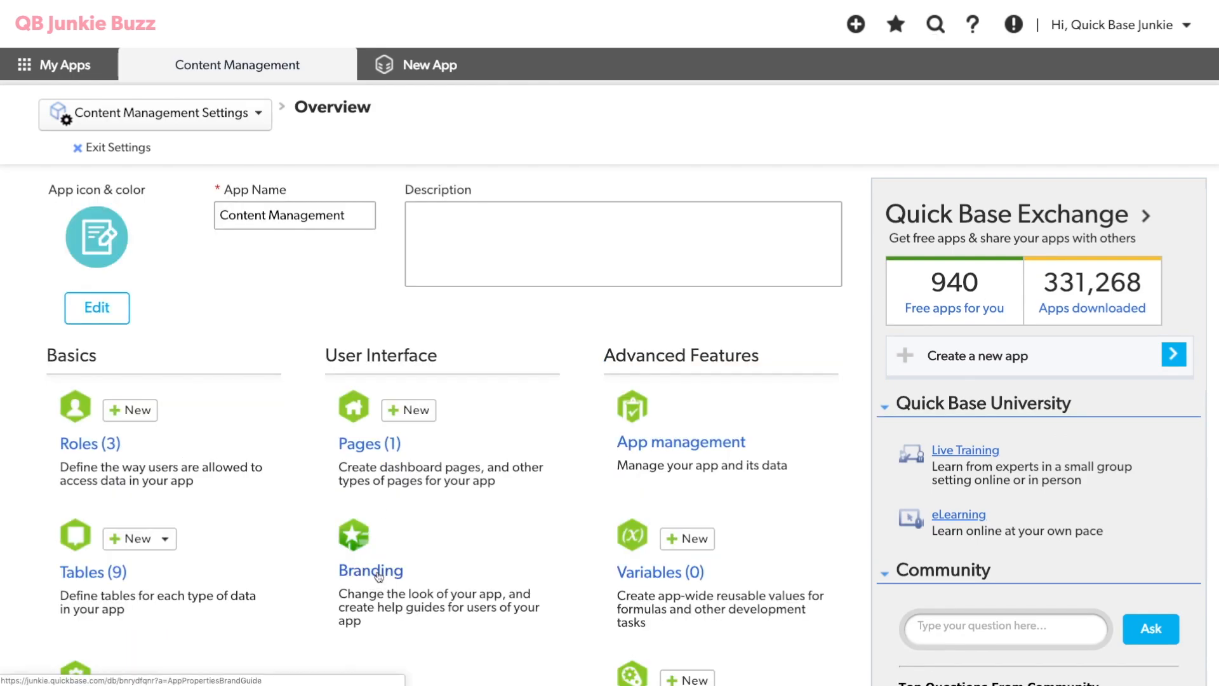
{"action": "left_click", "coordinate": [370, 570]}
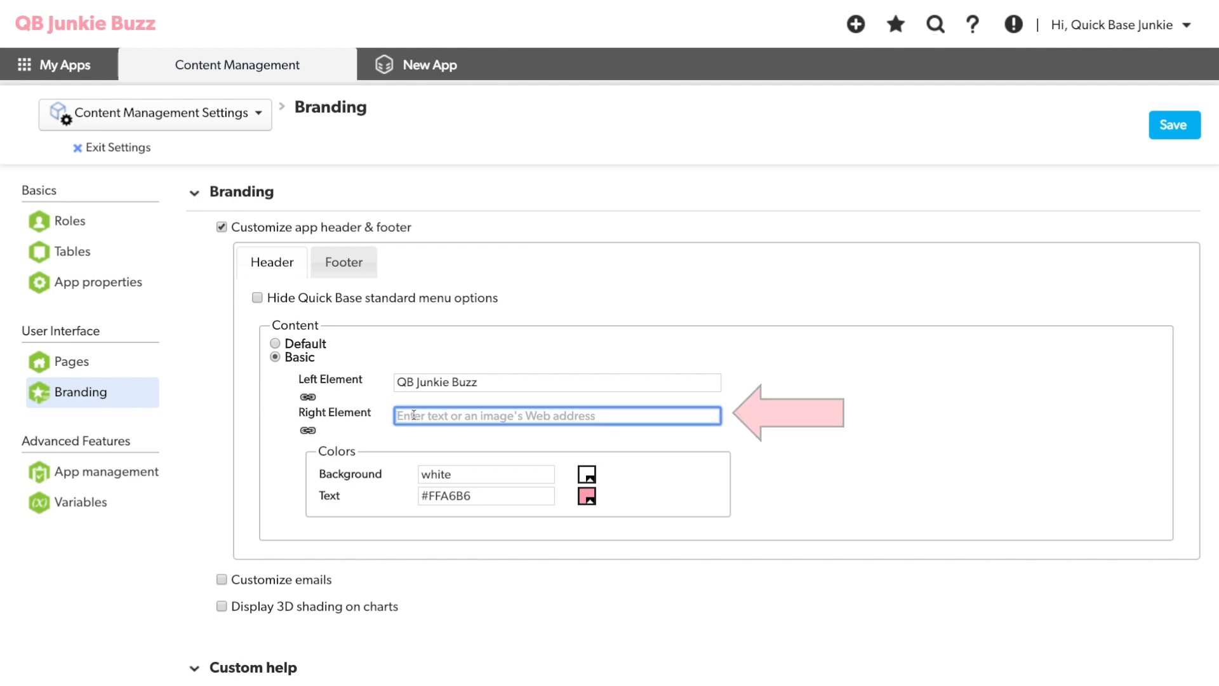
Paste the buzz logo image URL as the header's right element and save.
{"action": "type", "text": "https://junkie.quickbase.com/up/bnsw626h4/g/rc/eg/va"}
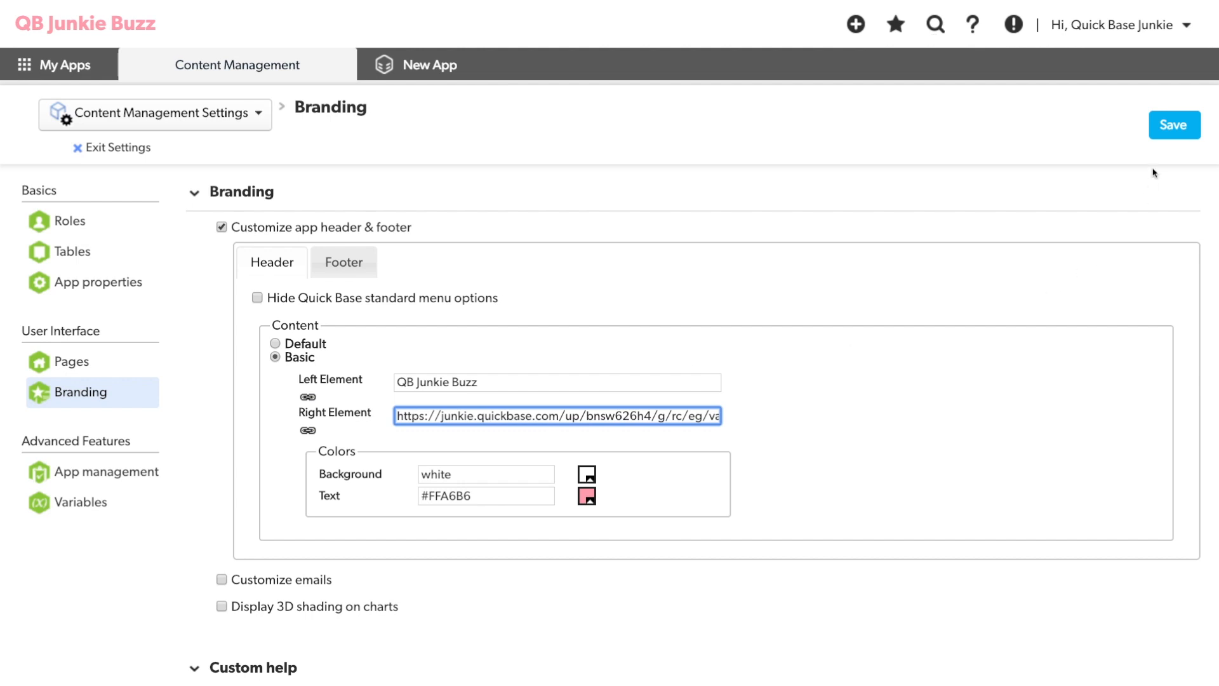
{"action": "left_click", "coordinate": [193, 192]}
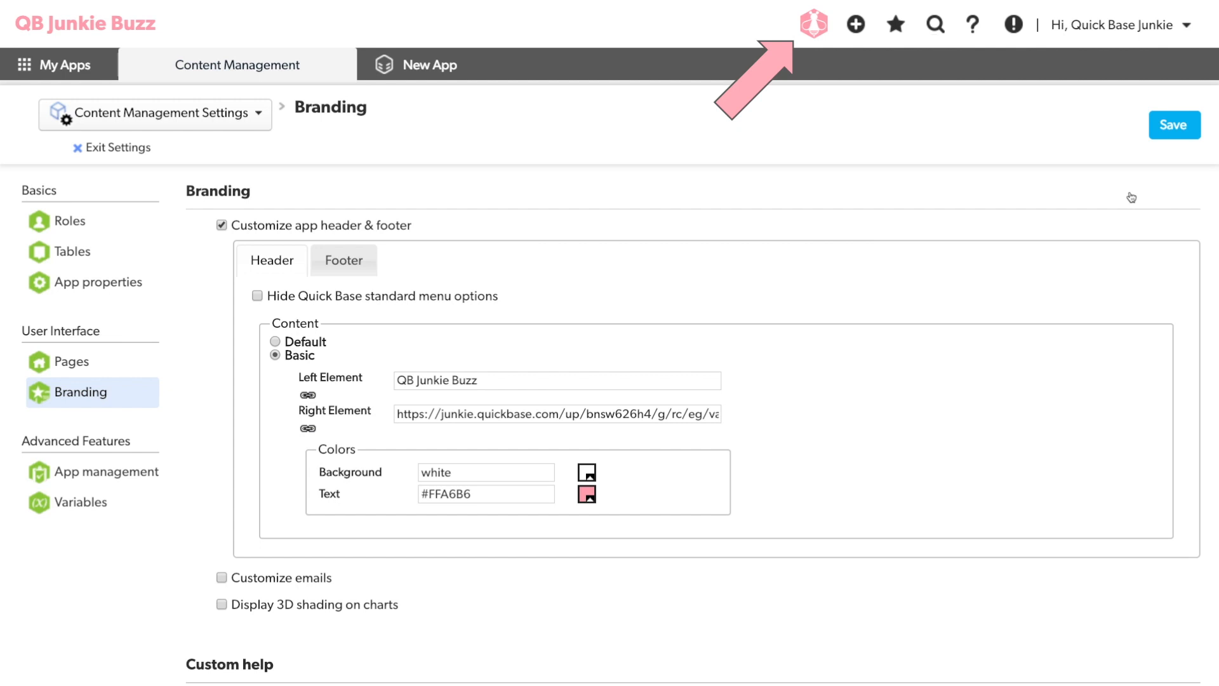
{"action": "left_click", "coordinate": [1174, 126]}
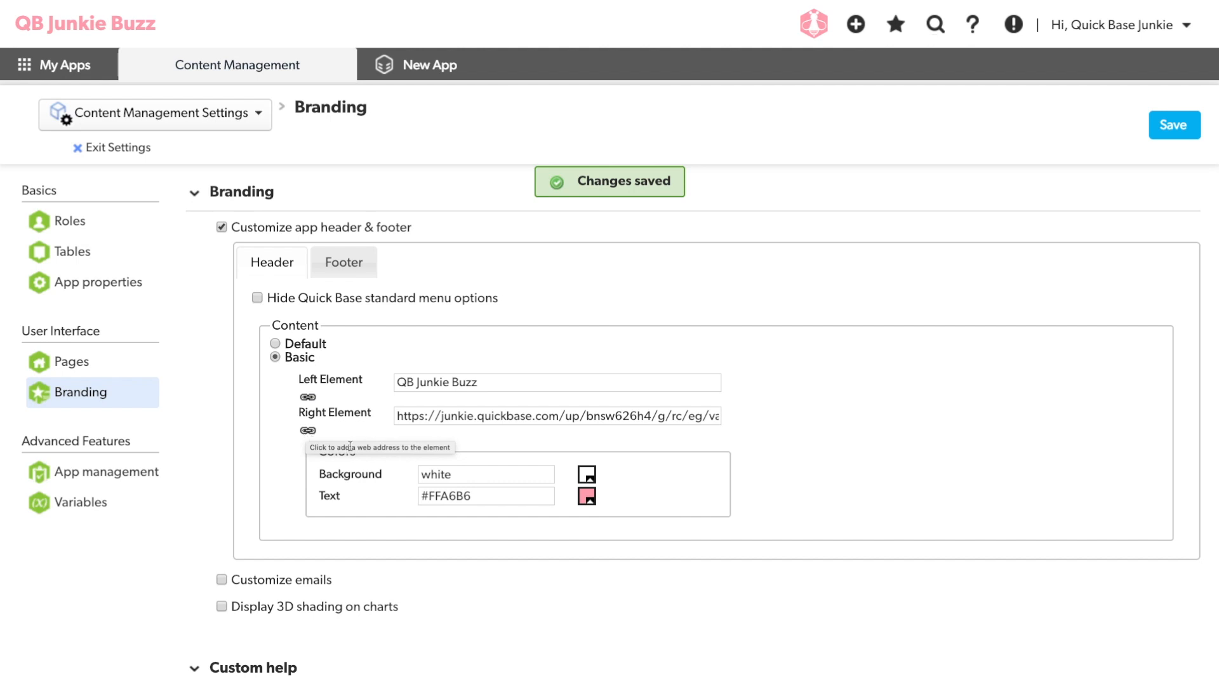
{"action": "left_click", "coordinate": [308, 431]}
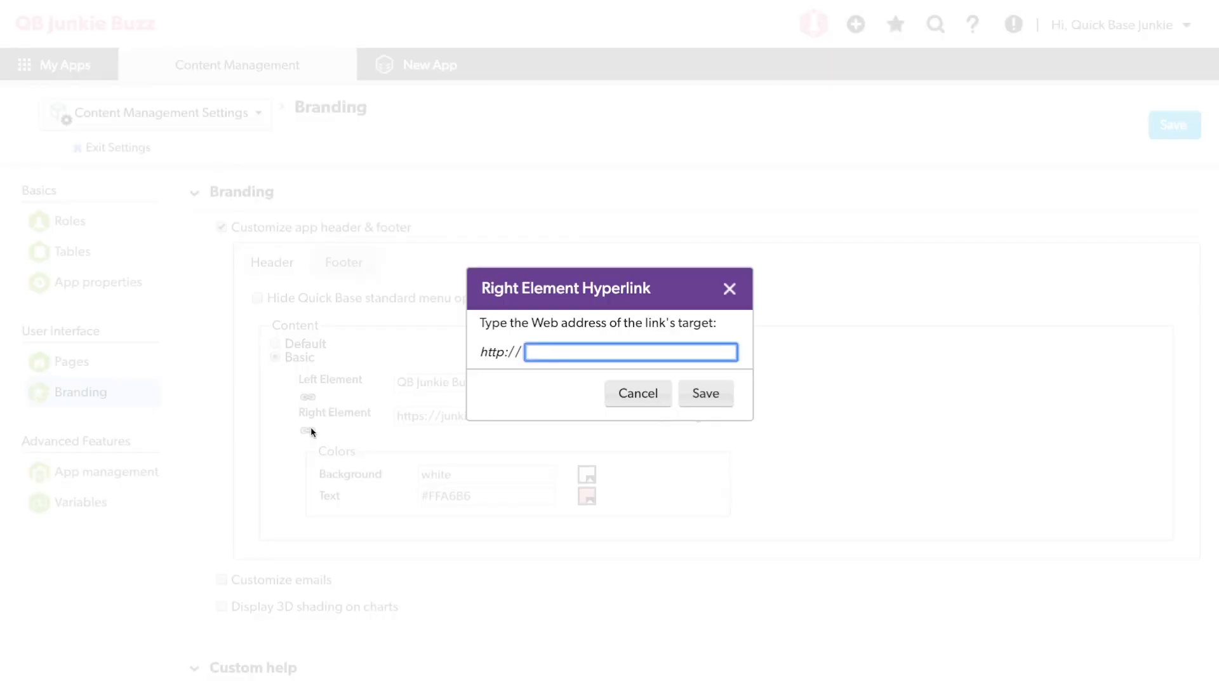
{"action": "type", "text": "www."}
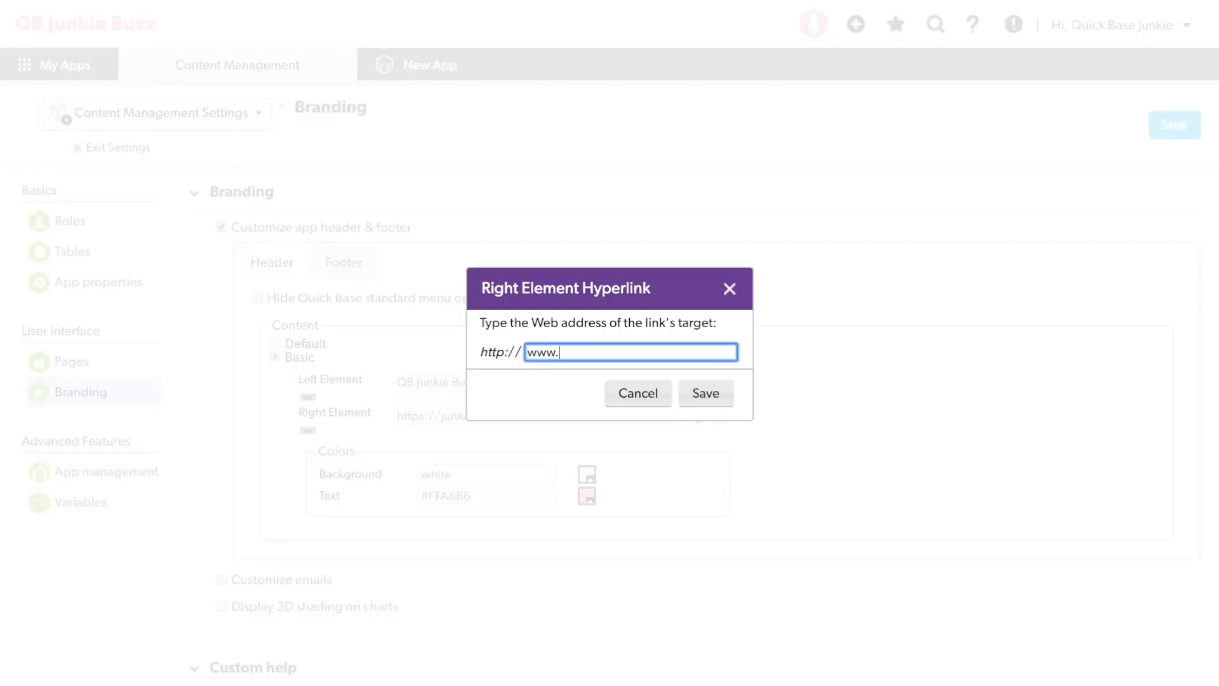
{"action": "type", "text": "youtube.com/c/"}
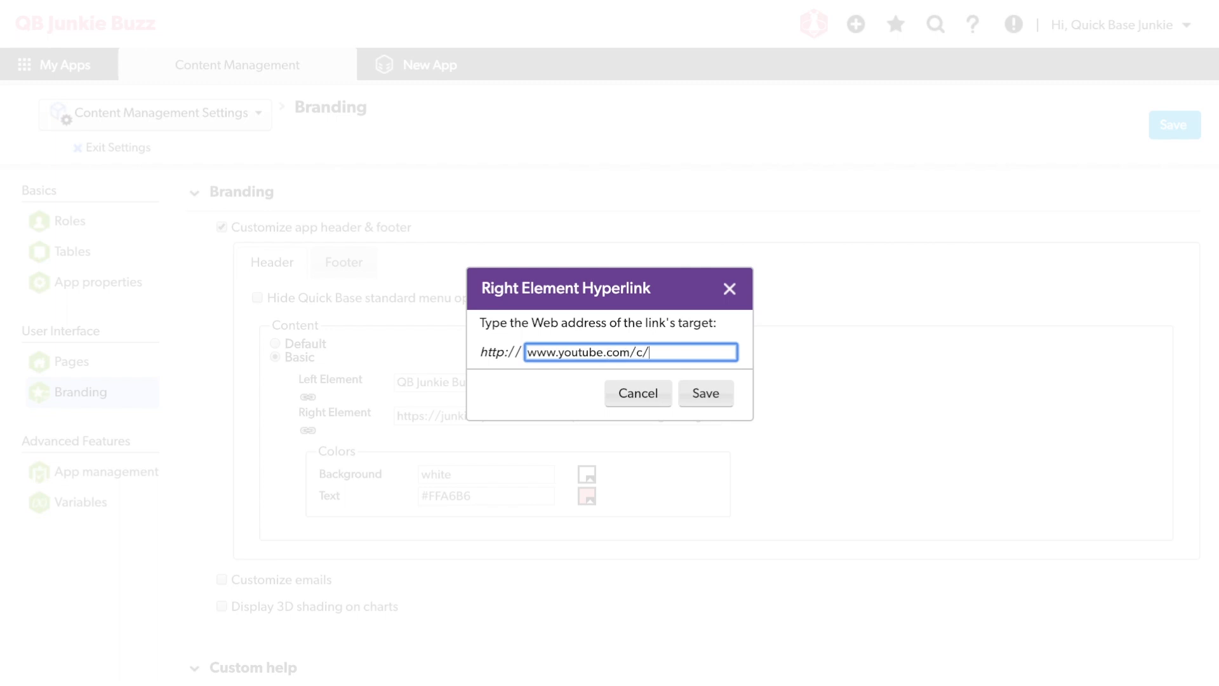
{"action": "type", "text": "QuickBaseJunkie"}
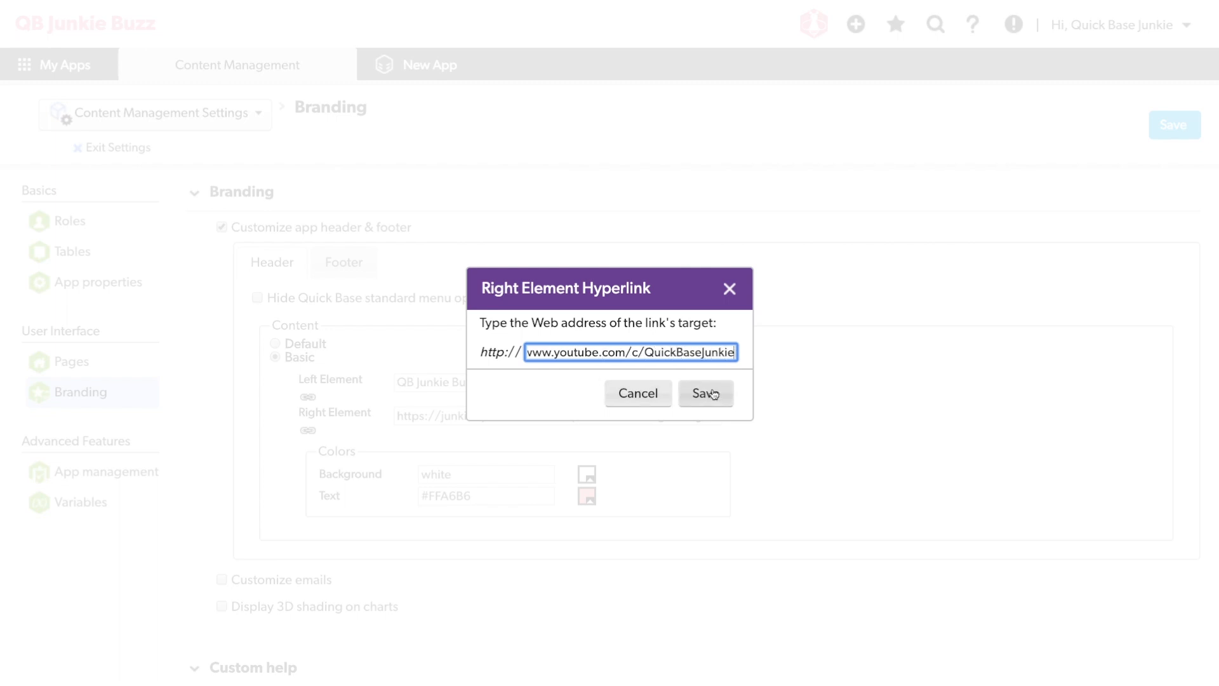
{"action": "left_click", "coordinate": [702, 392]}
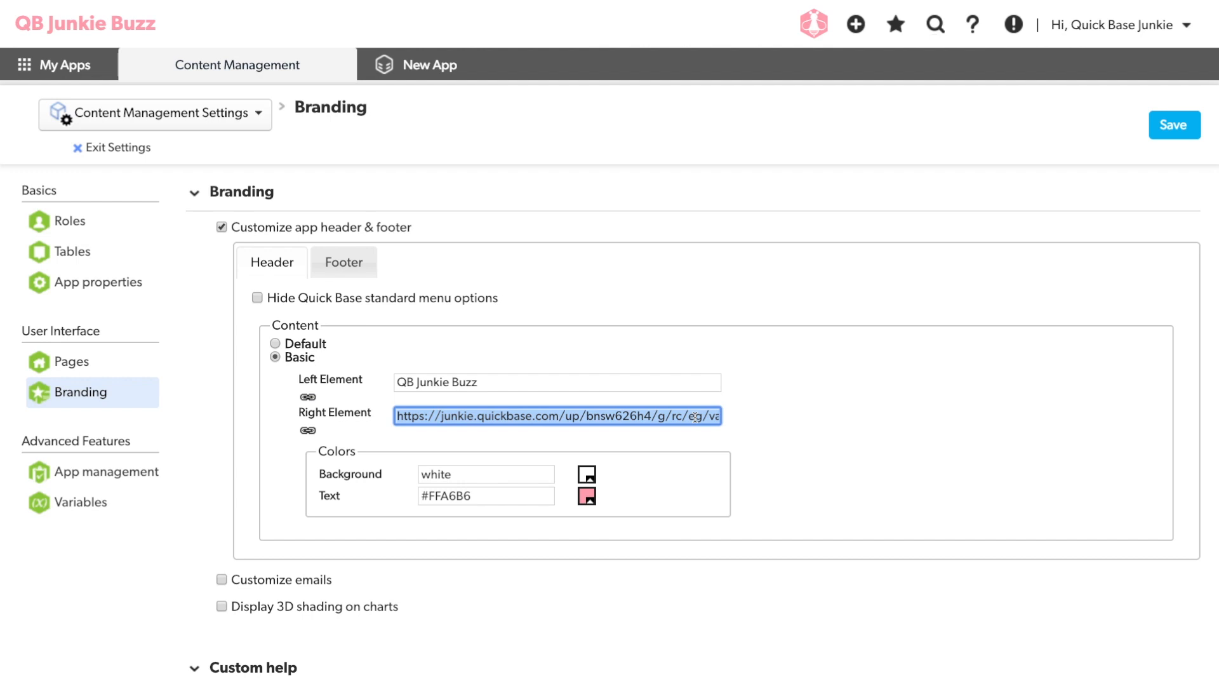
Change the right element text to 'QBJ on YouTube' and save.
{"action": "type", "text": "QBJ on YouTube"}
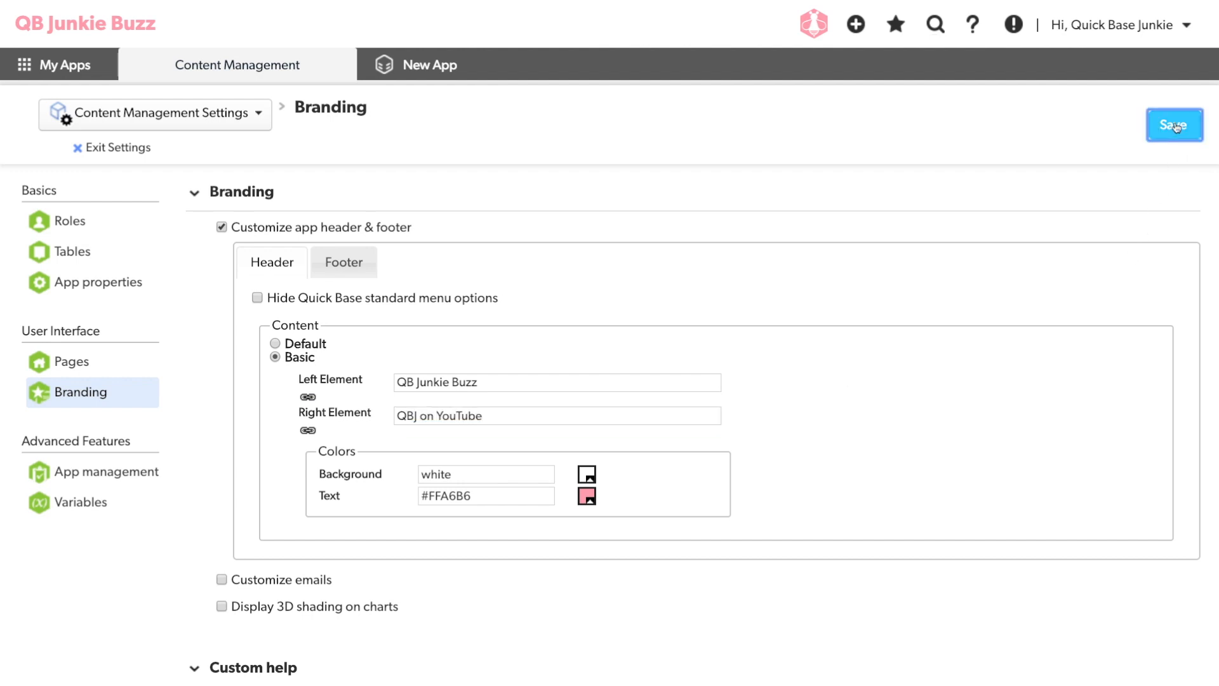
{"action": "left_click", "coordinate": [1174, 125]}
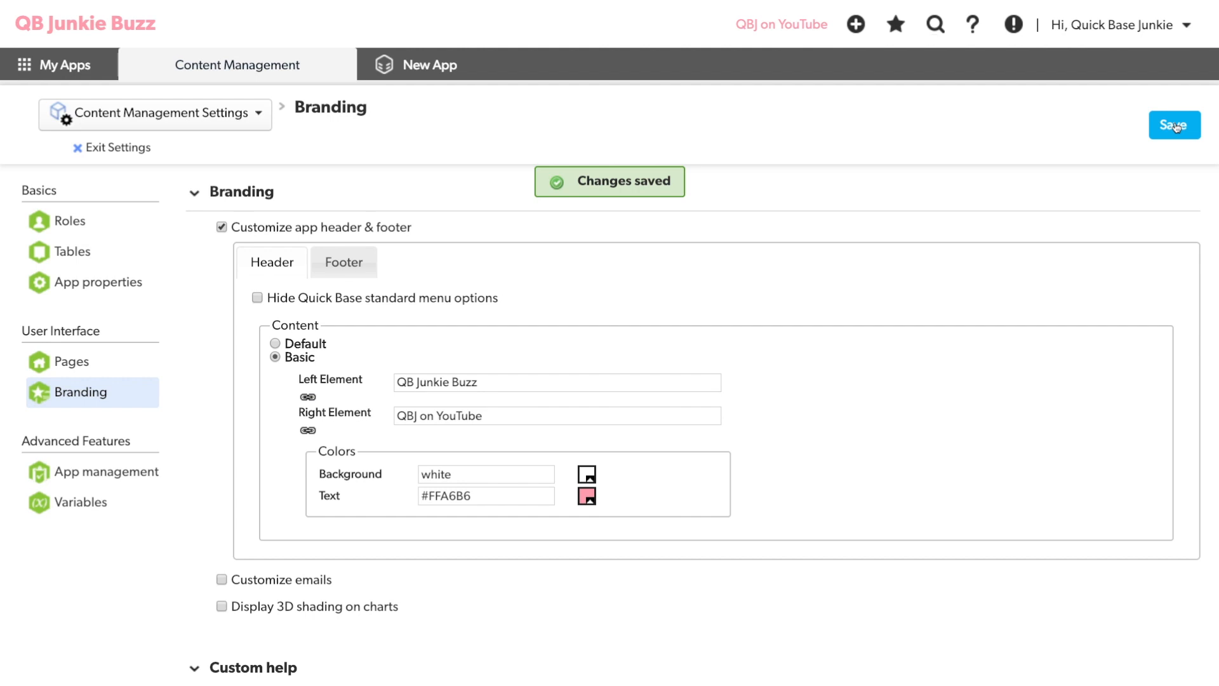
Give the footer Basic content with the buzz logo image URL as right element, and save.
{"action": "left_click", "coordinate": [342, 261]}
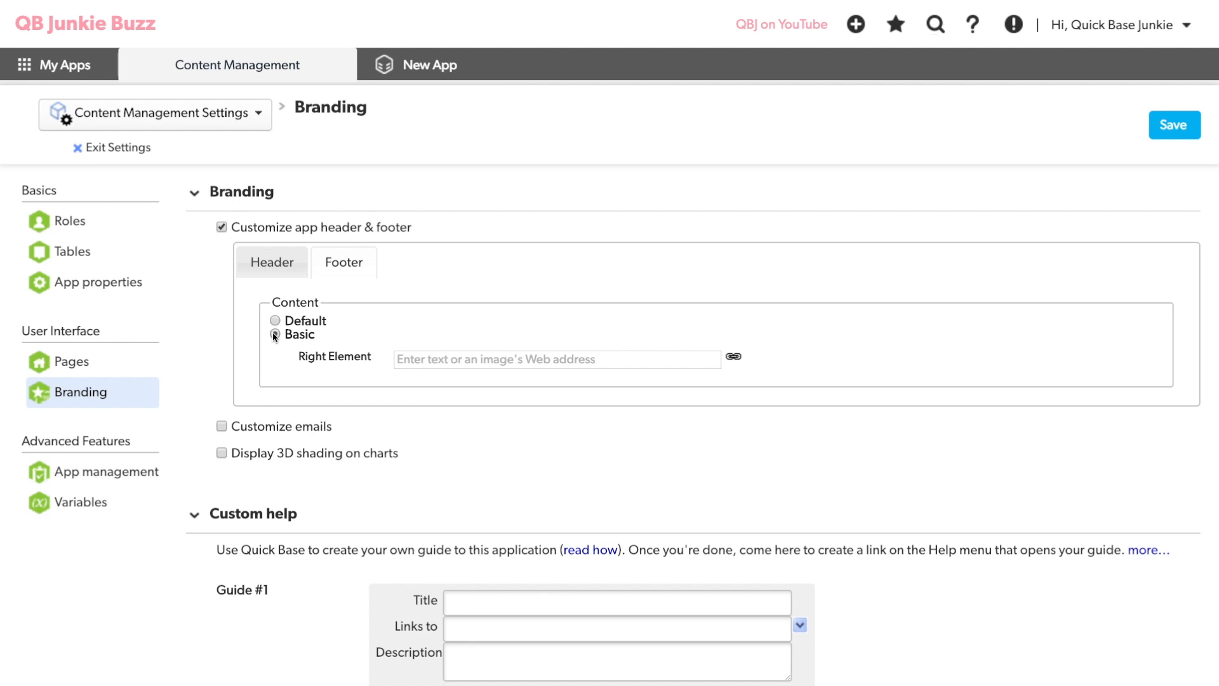
{"action": "left_click", "coordinate": [276, 333]}
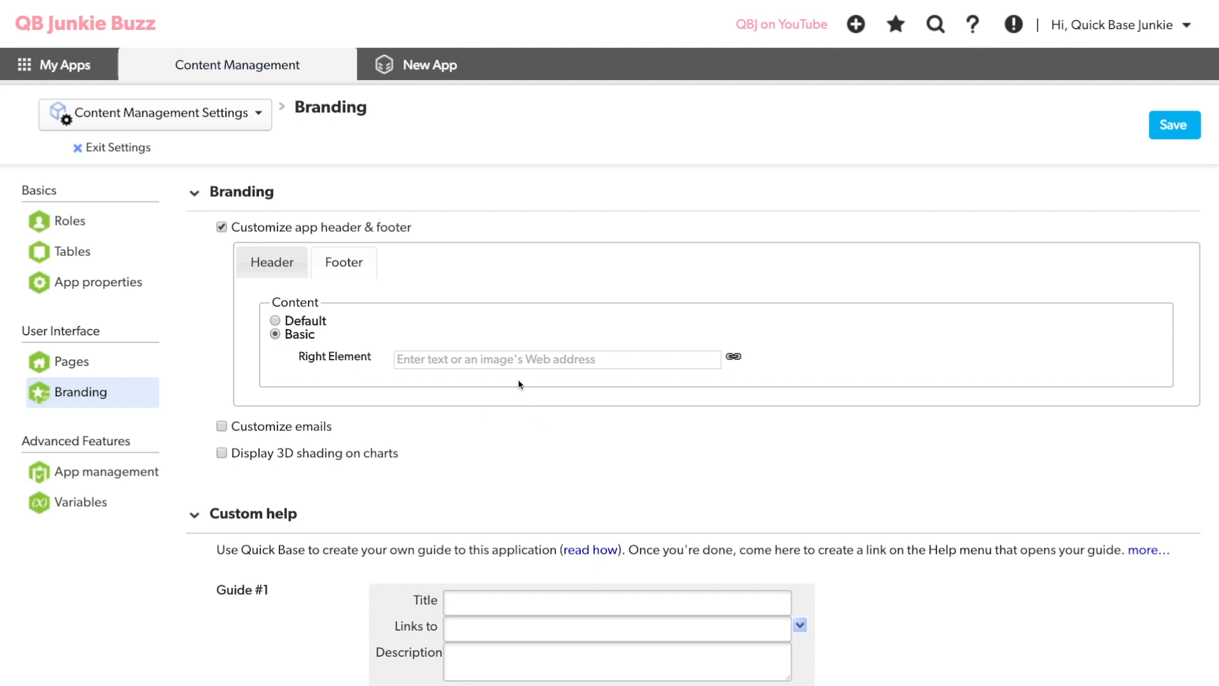
{"action": "left_click", "coordinate": [556, 359]}
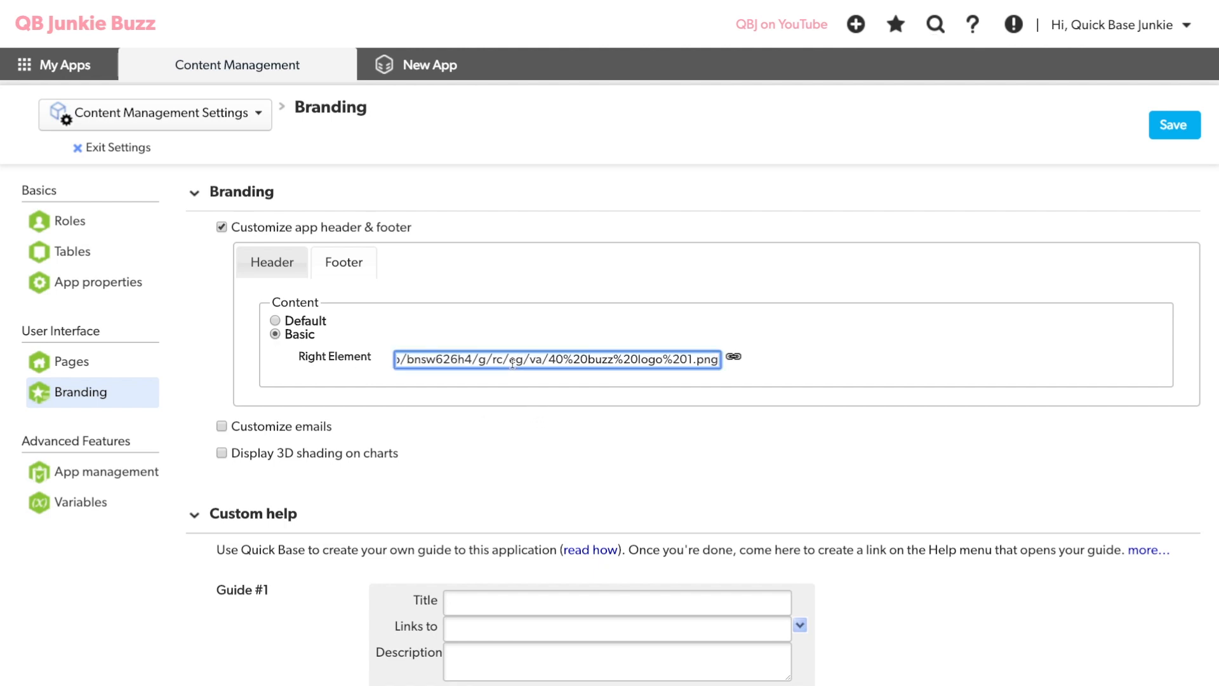
{"action": "left_click", "coordinate": [1173, 126]}
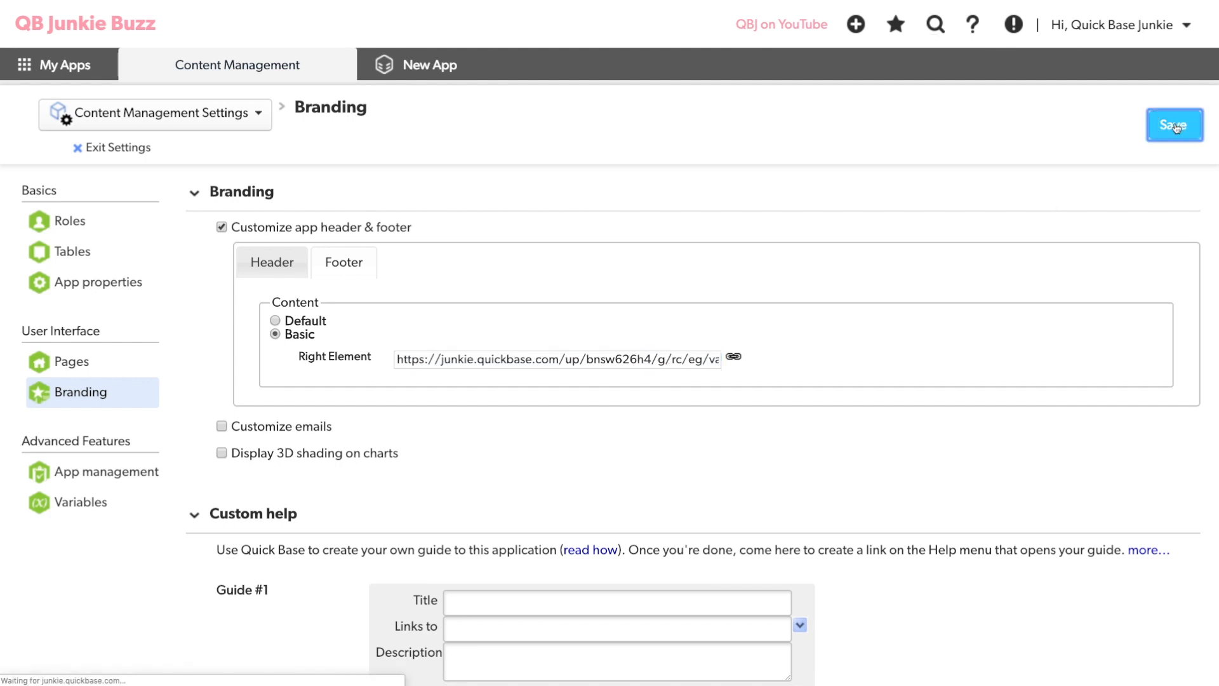
{"action": "left_click", "coordinate": [1173, 125]}
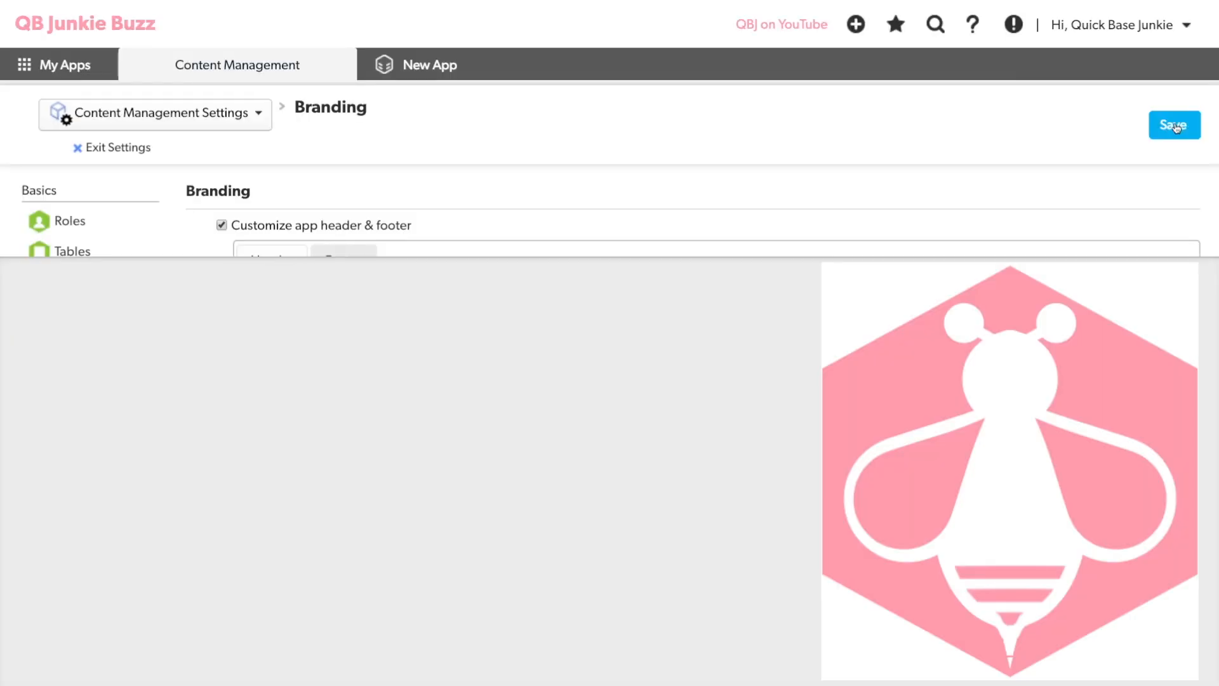
{"action": "left_click", "coordinate": [1173, 125]}
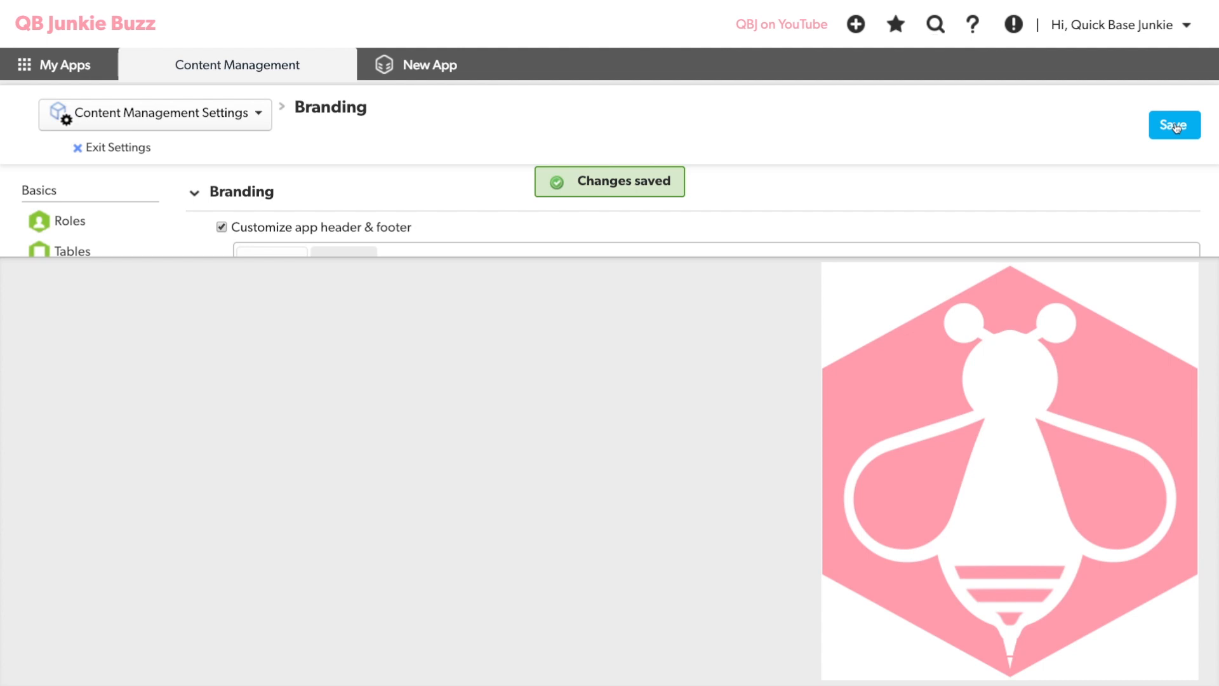
{"action": "scroll", "scroll_direction": "down", "scroll_amount": 3}
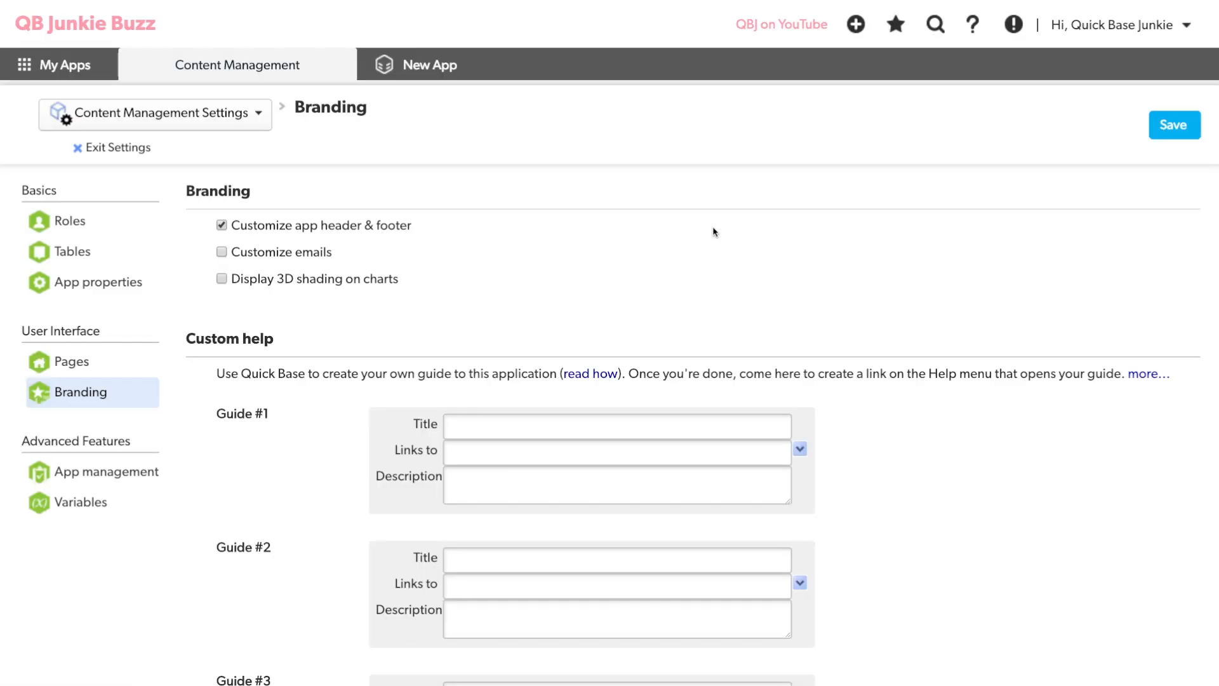
Leave branding settings and get link options for '40 buzz logo 30px.png' in the Images table.
{"action": "left_click", "coordinate": [221, 225]}
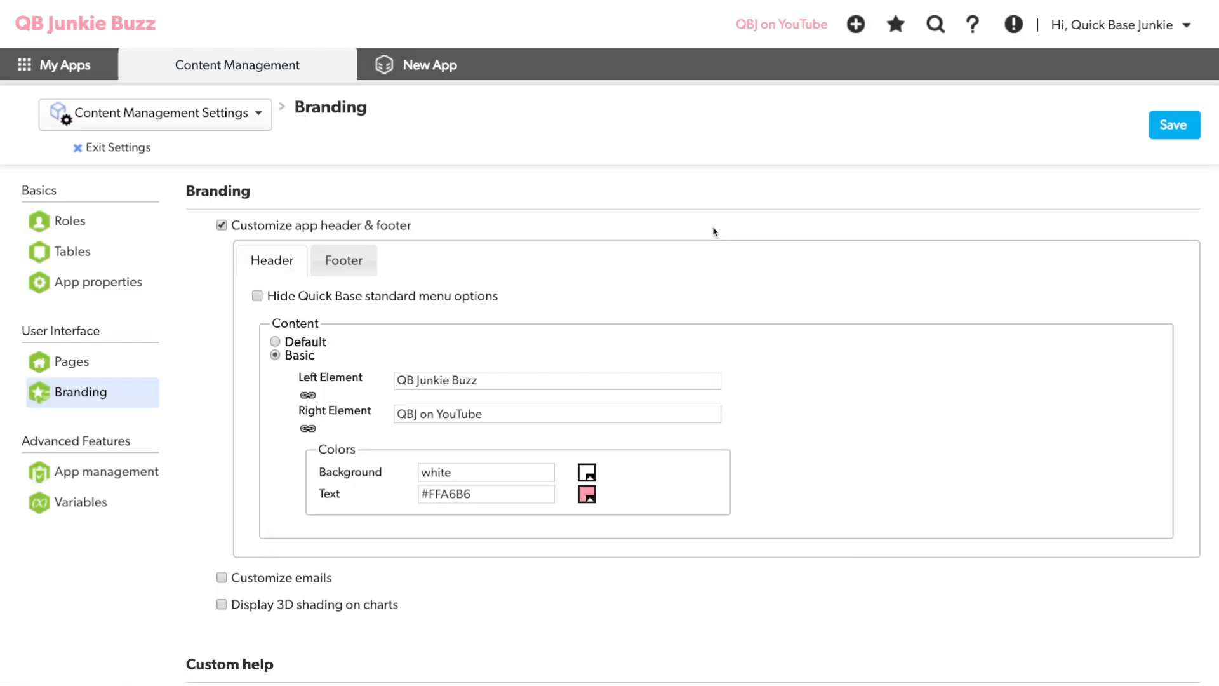
{"action": "left_click", "coordinate": [1173, 126]}
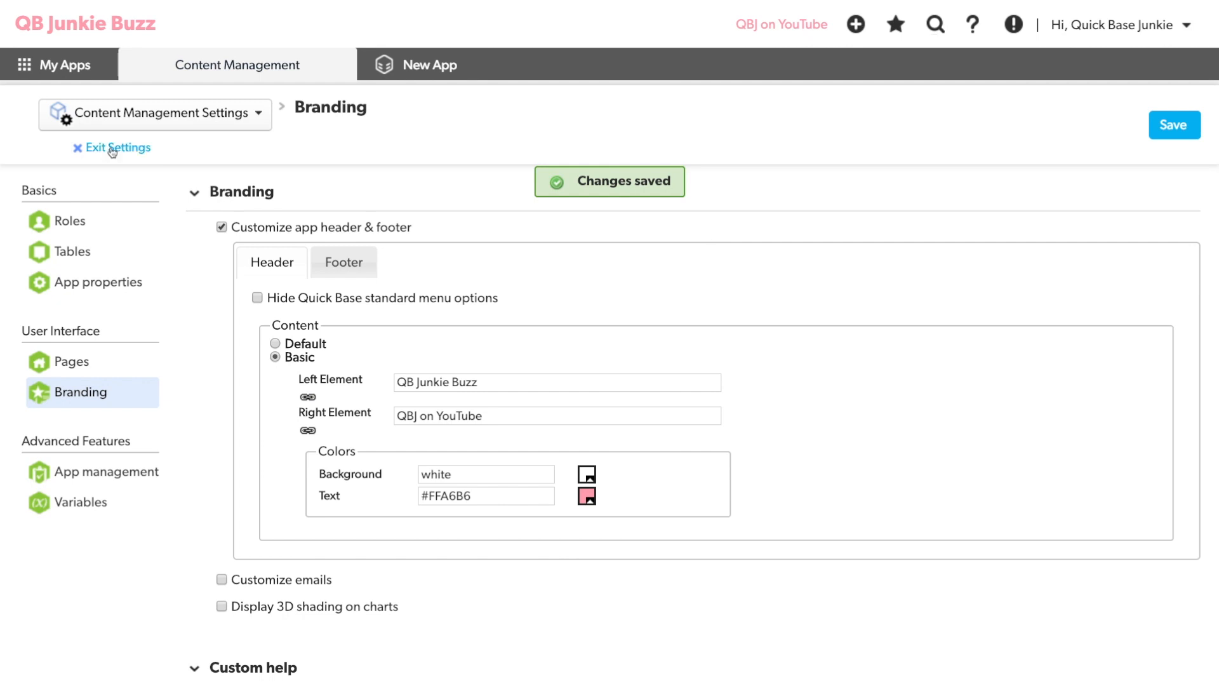
{"action": "left_click", "coordinate": [117, 147]}
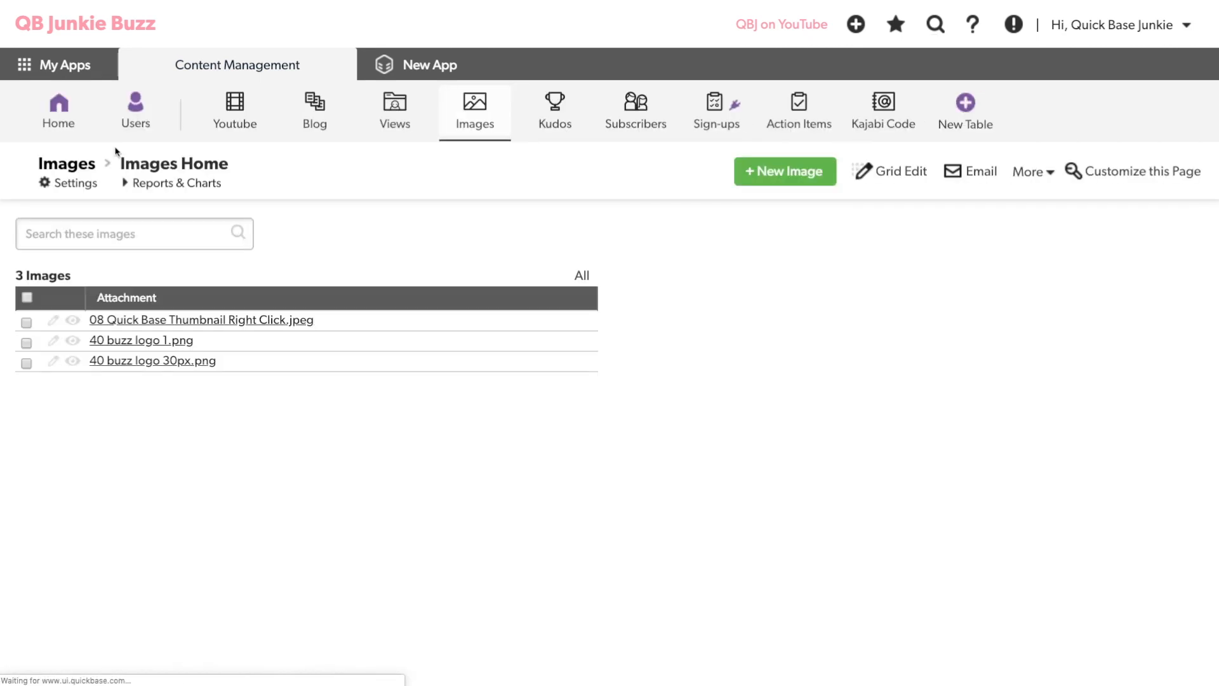
{"action": "right_click", "coordinate": [152, 359]}
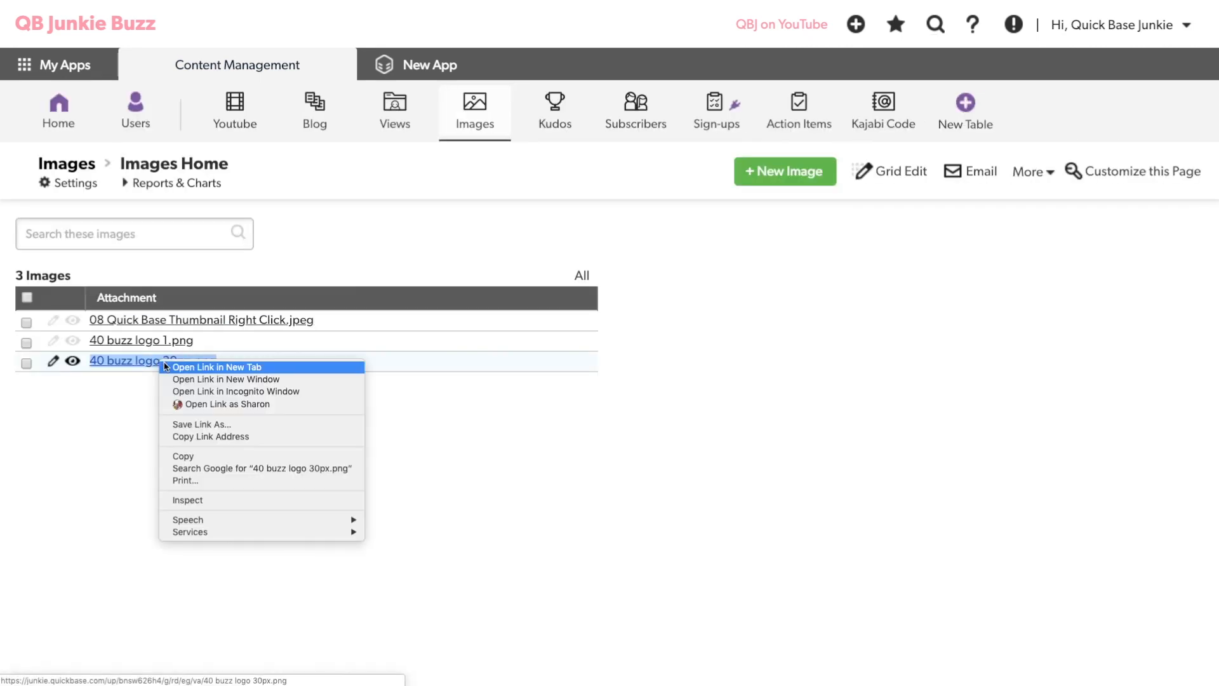
{"action": "mouse_move", "coordinate": [221, 435]}
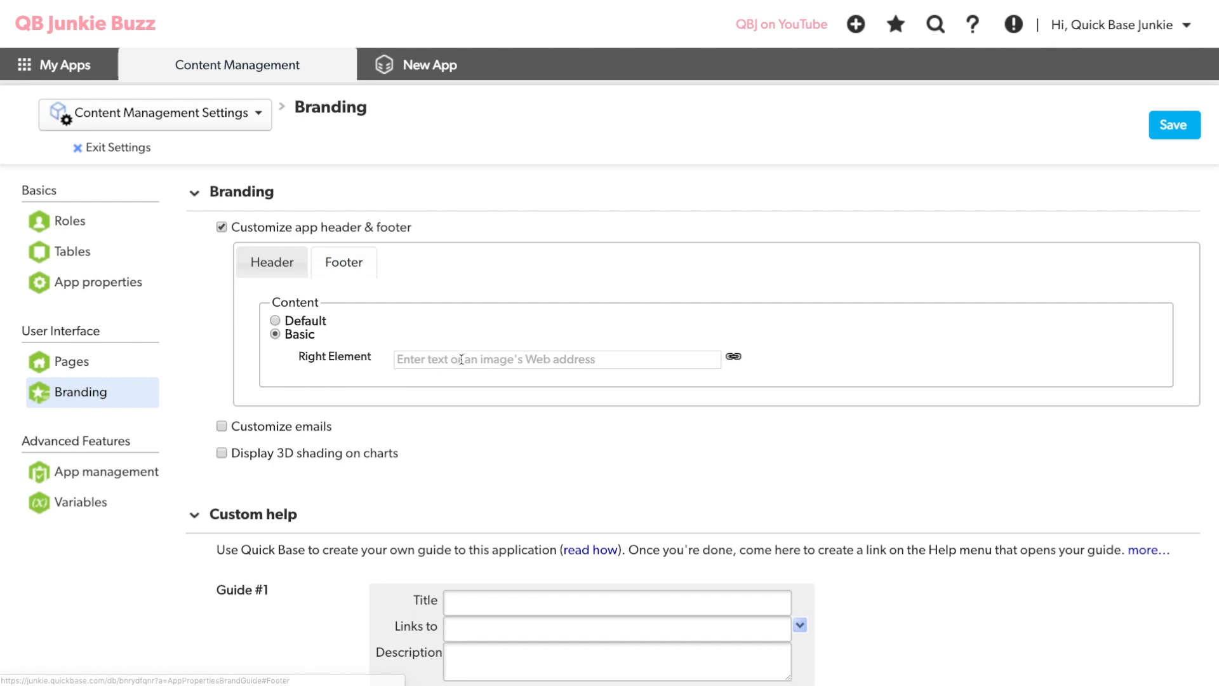
Set the footer right element to the '40 buzz logo 30px.png' URL and save it.
{"action": "type", "text": "sw626h4/g/rd/eg/va/40%20buzz%20logo%2030px.png"}
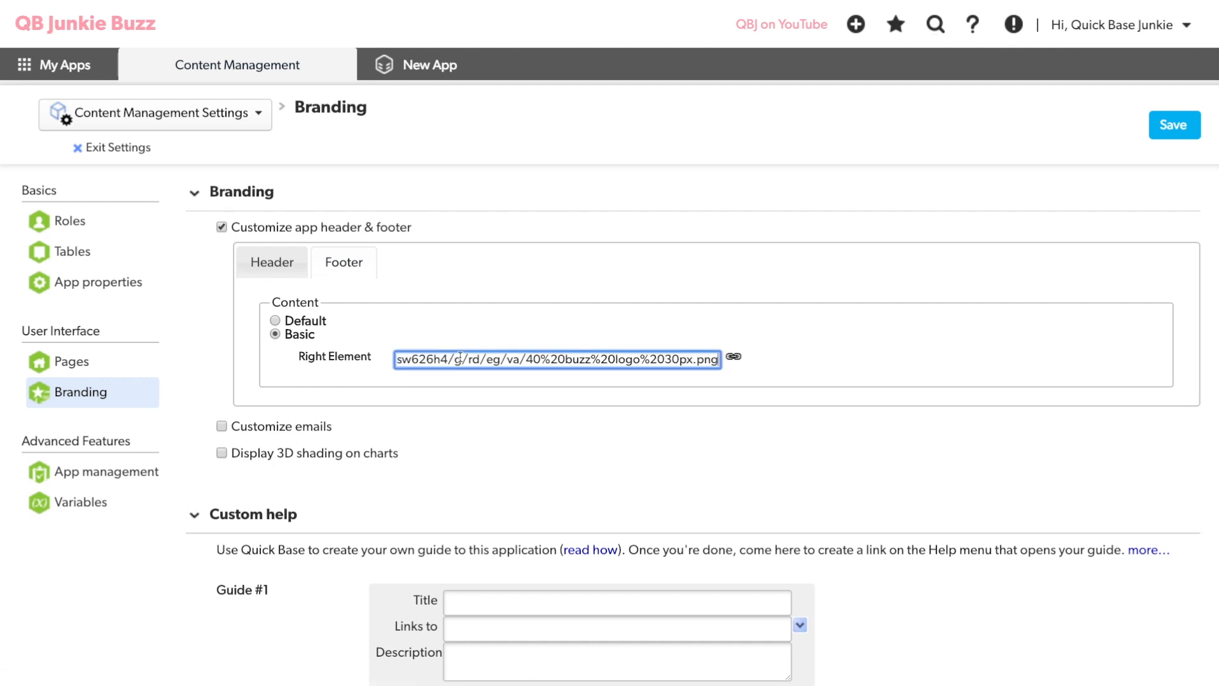
{"action": "left_click", "coordinate": [1173, 126]}
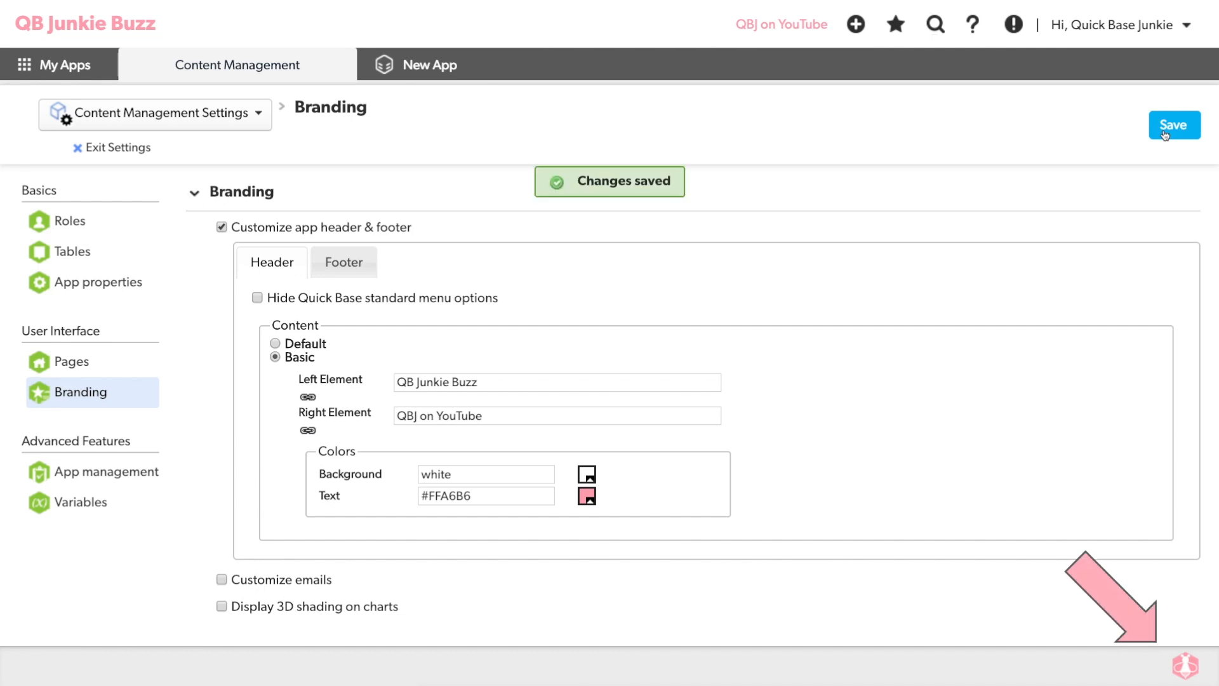
{"action": "scroll", "scroll_direction": "down", "scroll_amount": 3}
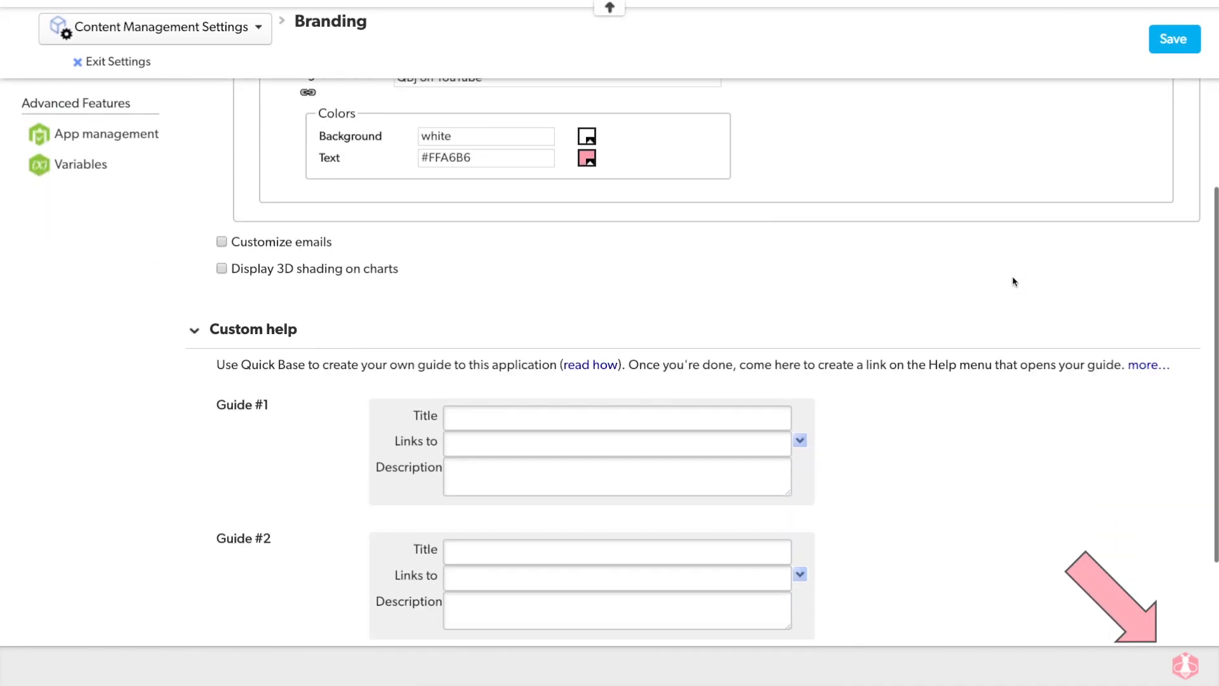
{"action": "left_click", "coordinate": [1173, 39]}
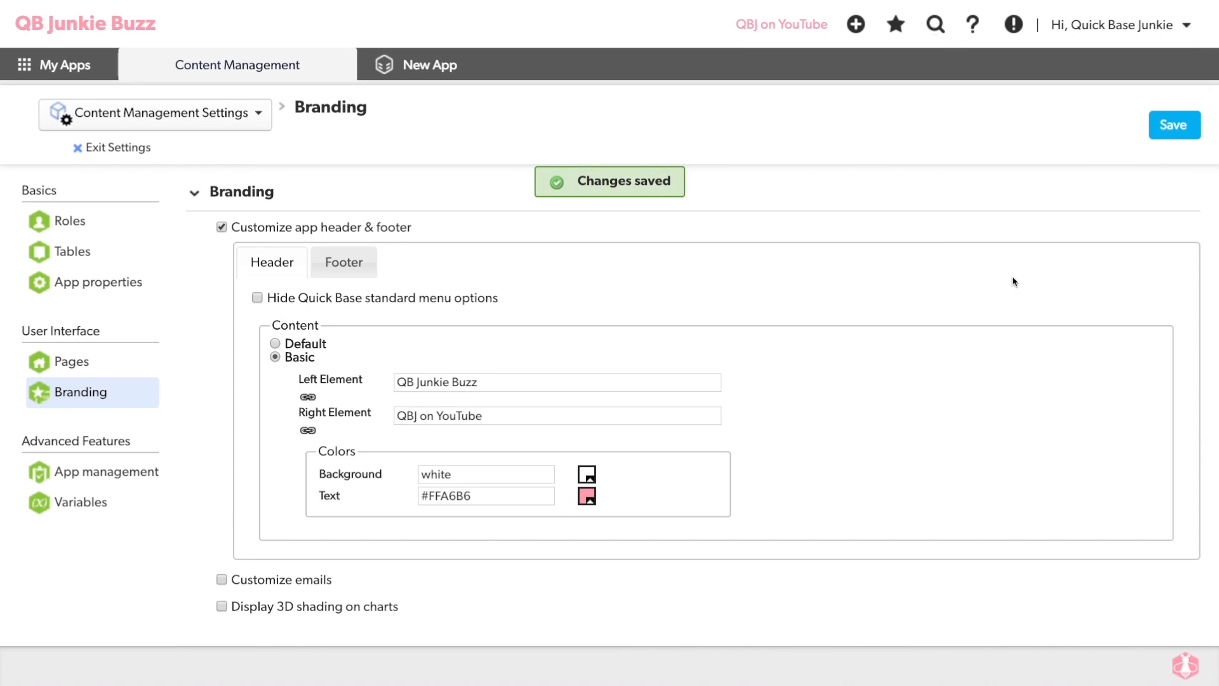
{"action": "mouse_move", "coordinate": [865, 311]}
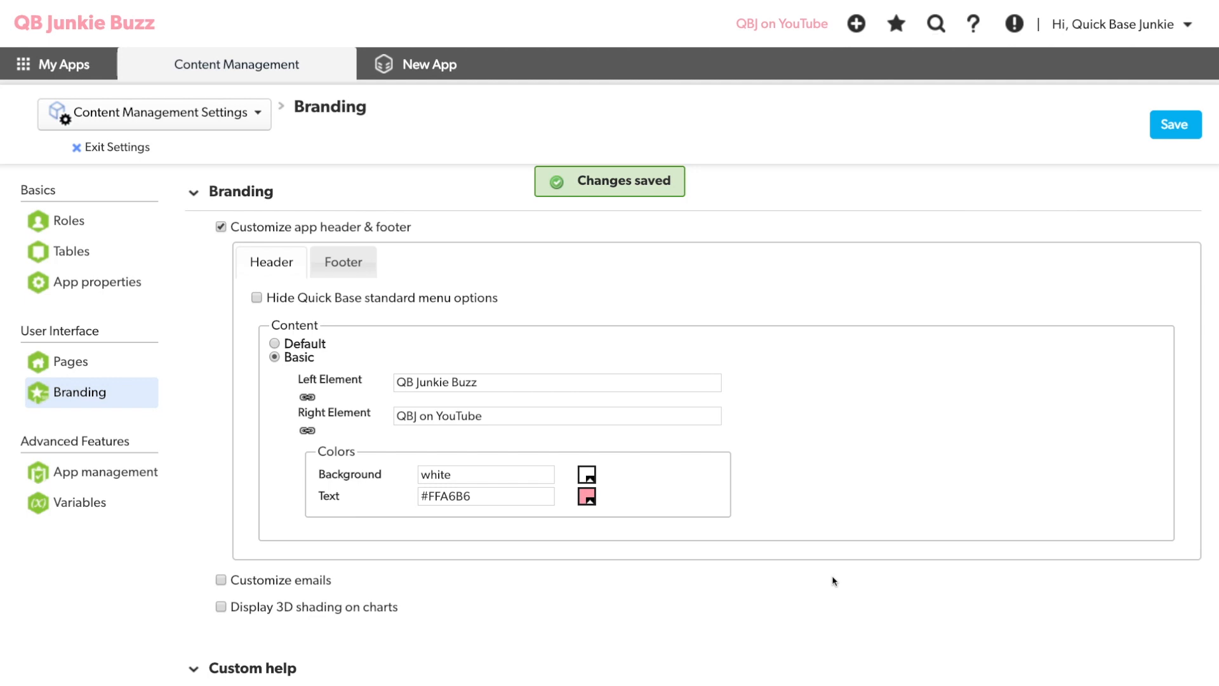
{"action": "mouse_move", "coordinate": [553, 382]}
{"action": "type", "text": " Test"}
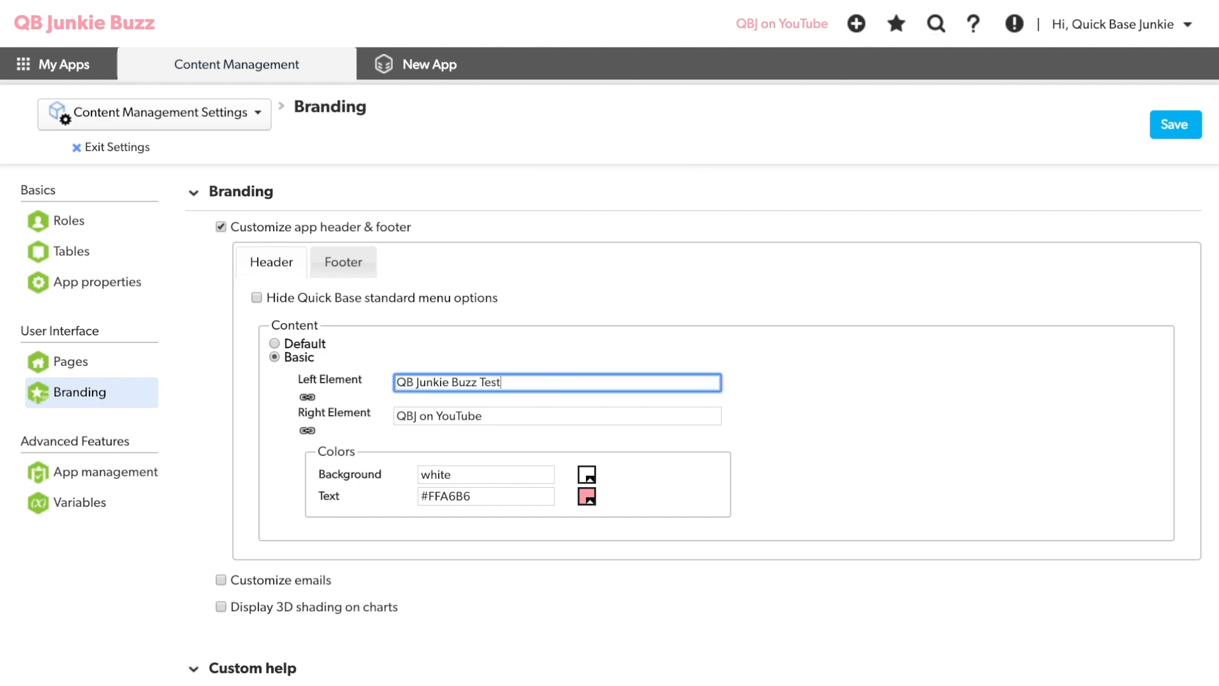
Make the header 'QB Junkie Buzz Test App' with red background and black text, and save.
{"action": "type", "text": "App"}
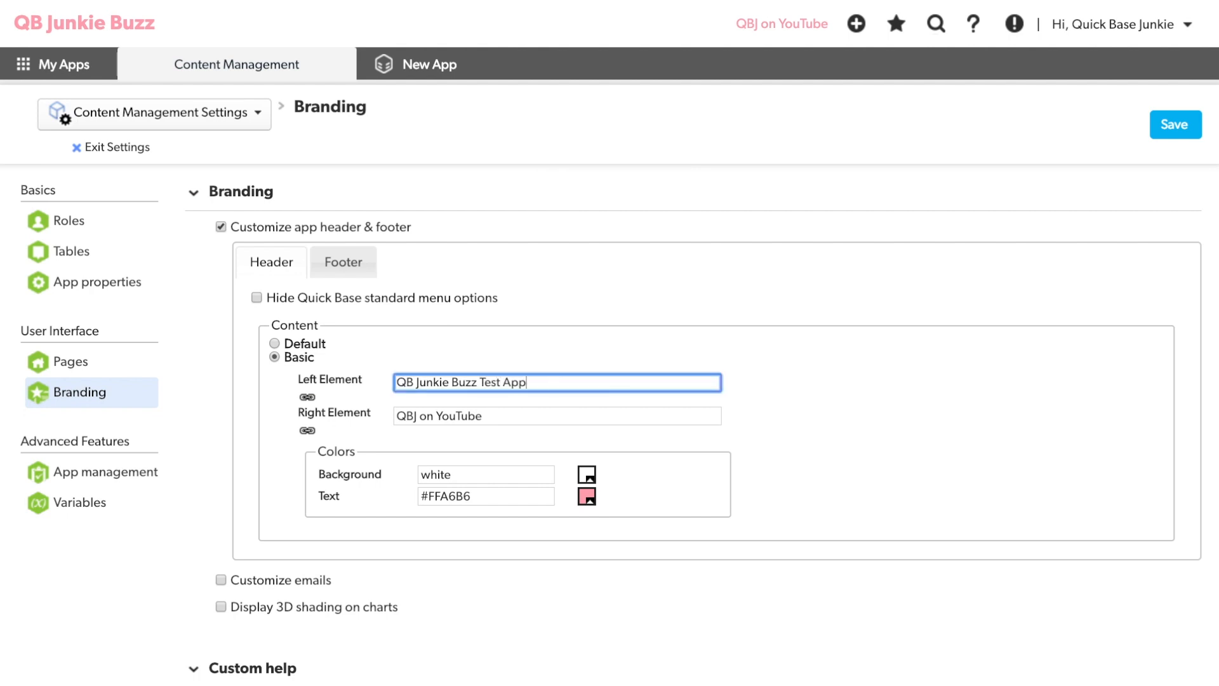
{"action": "left_click", "coordinate": [485, 474]}
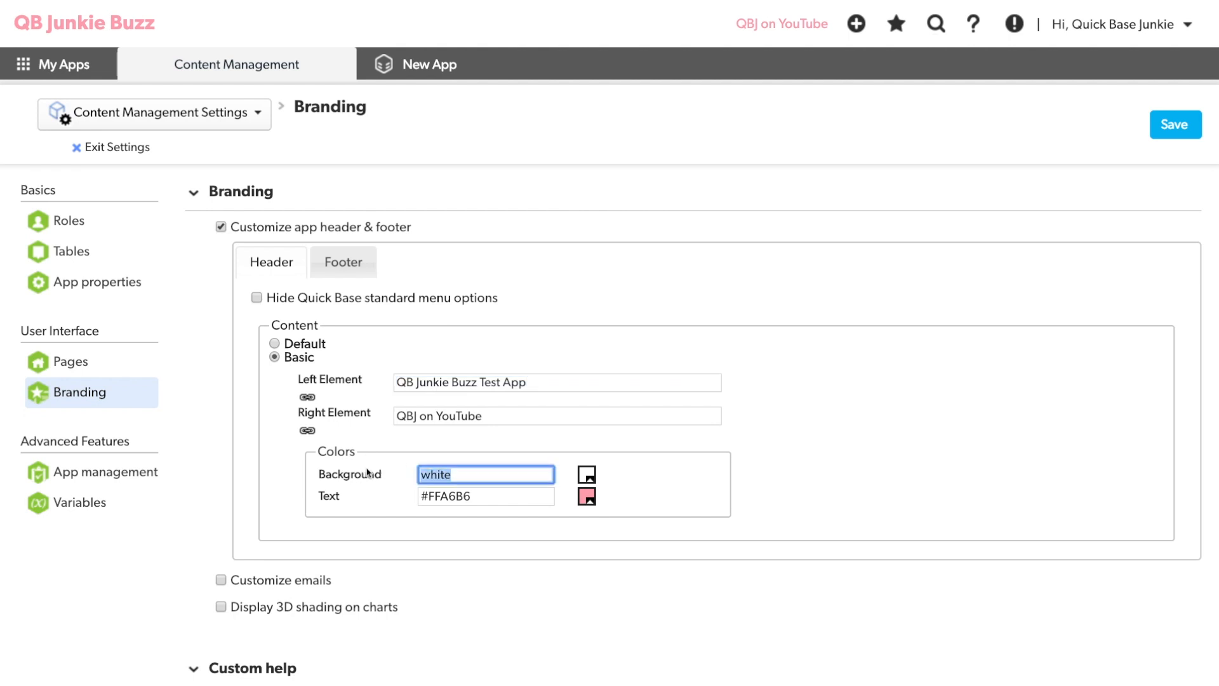
{"action": "type", "text": "red"}
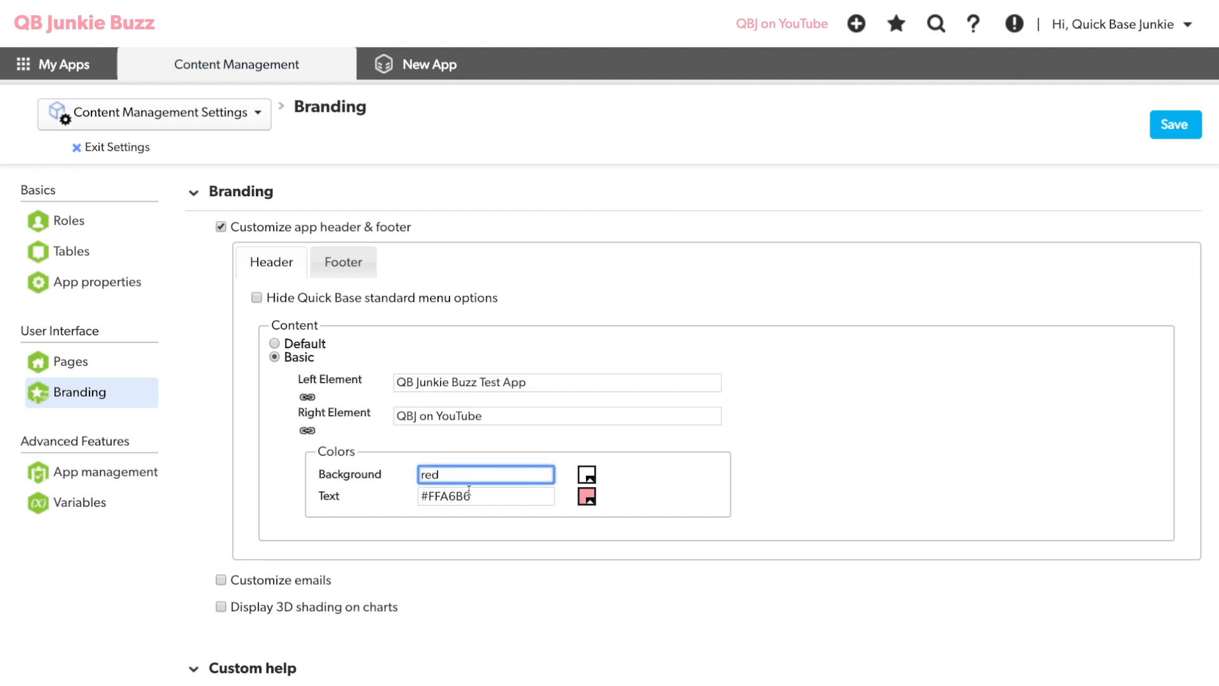
{"action": "type", "text": "black"}
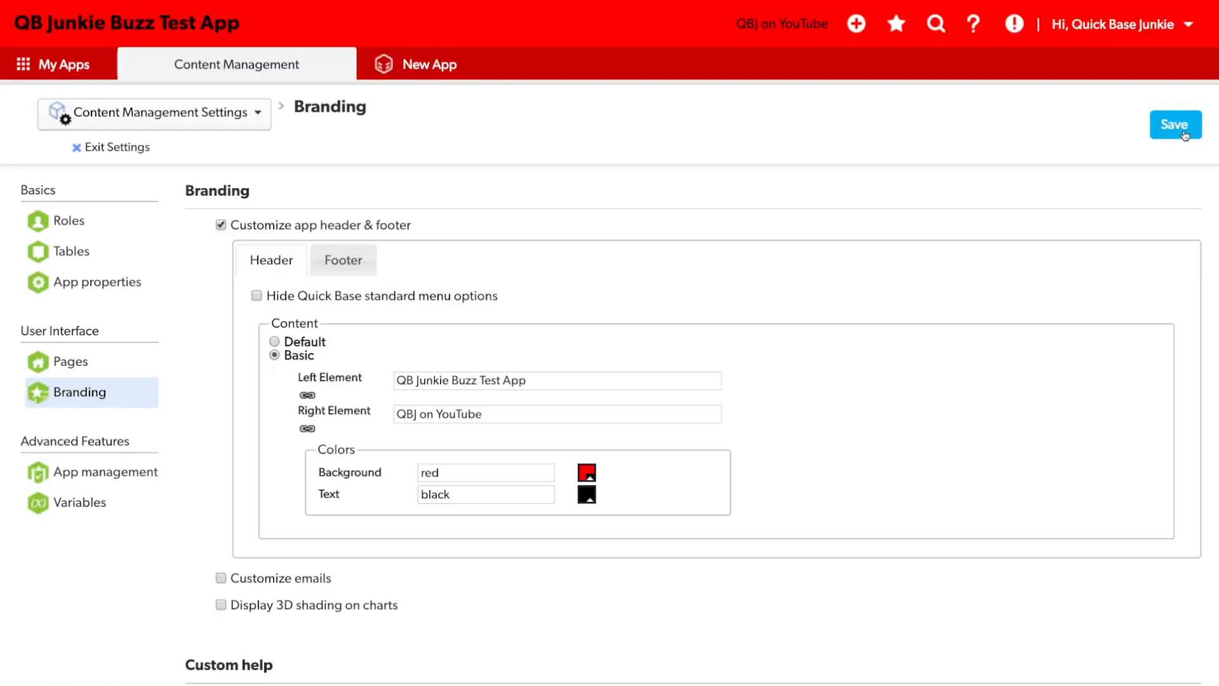
{"action": "left_click", "coordinate": [1175, 124]}
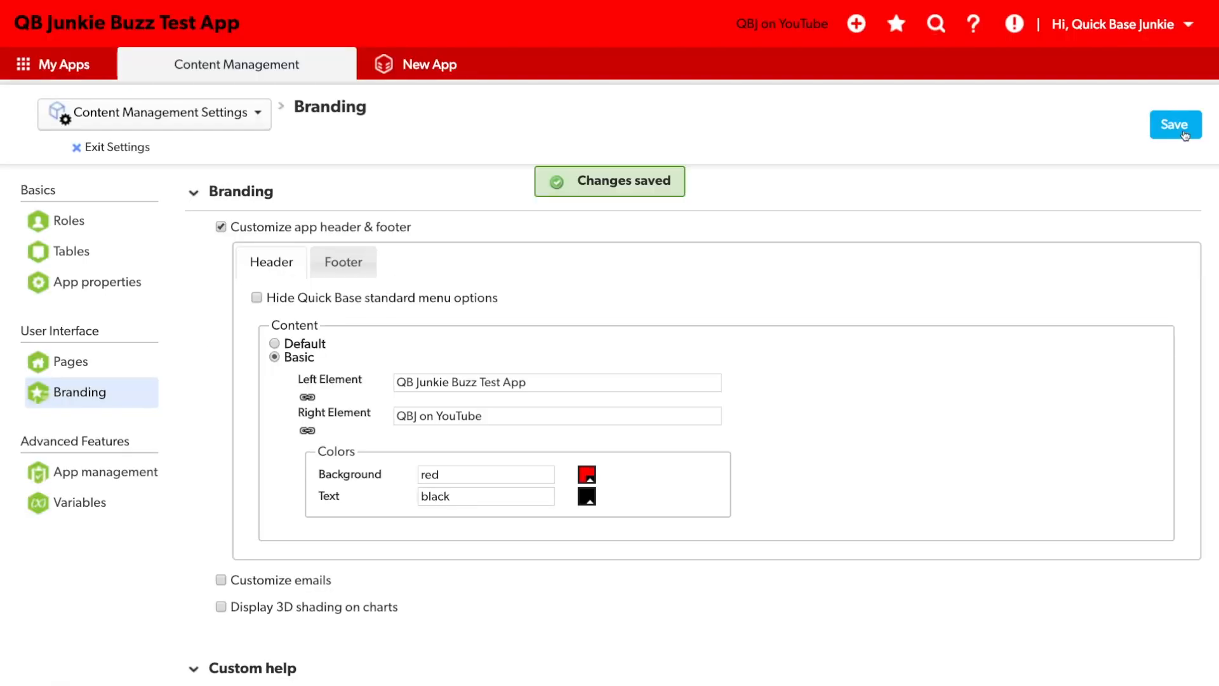